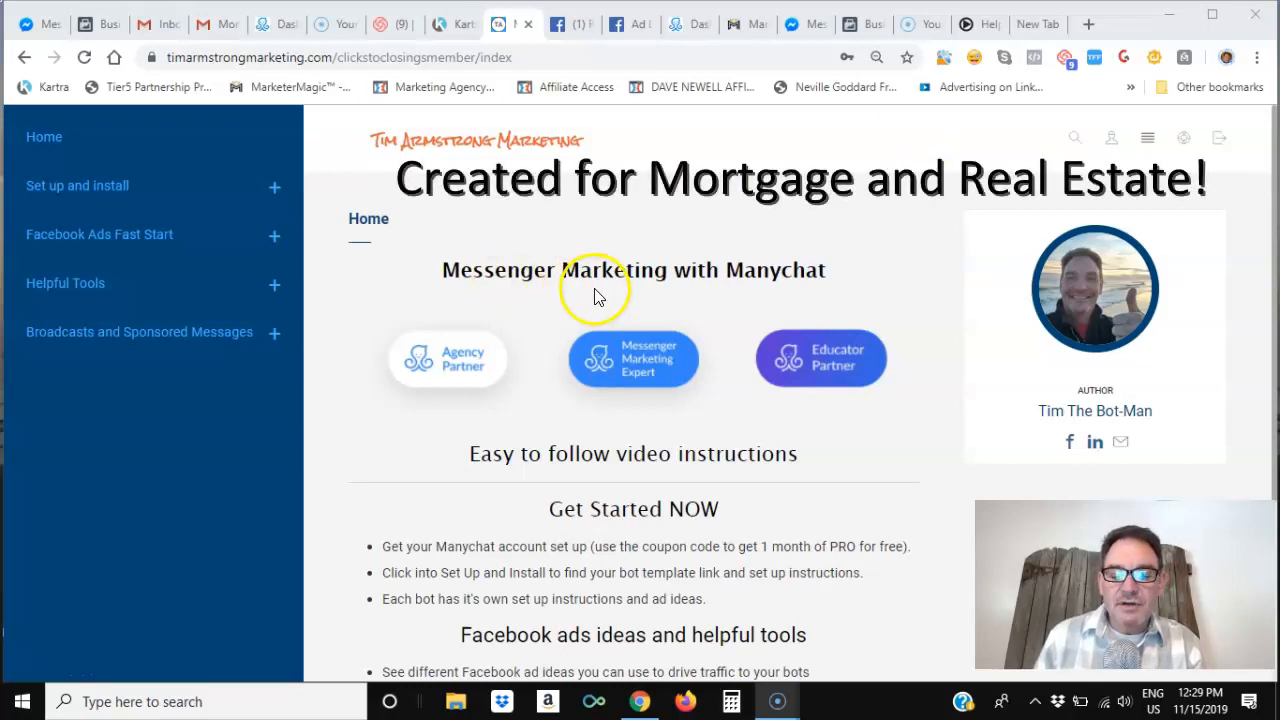
mouse_move(752, 276)
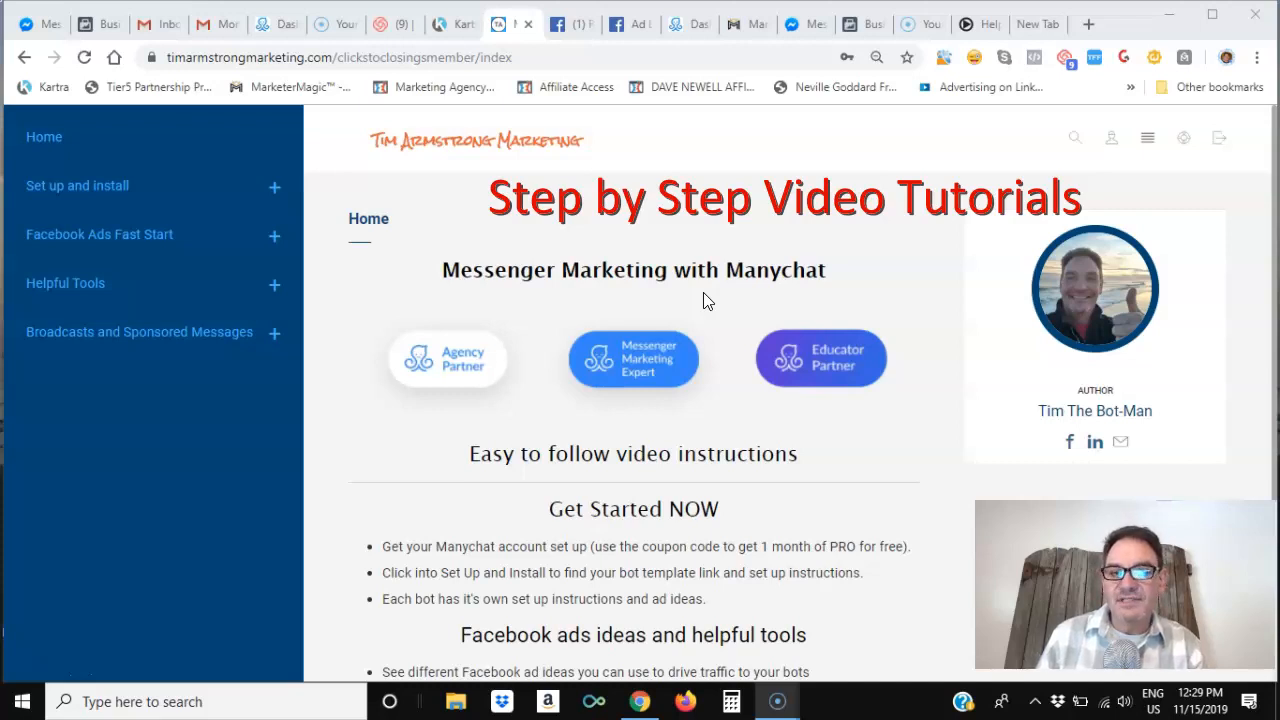
mouse_move(200, 332)
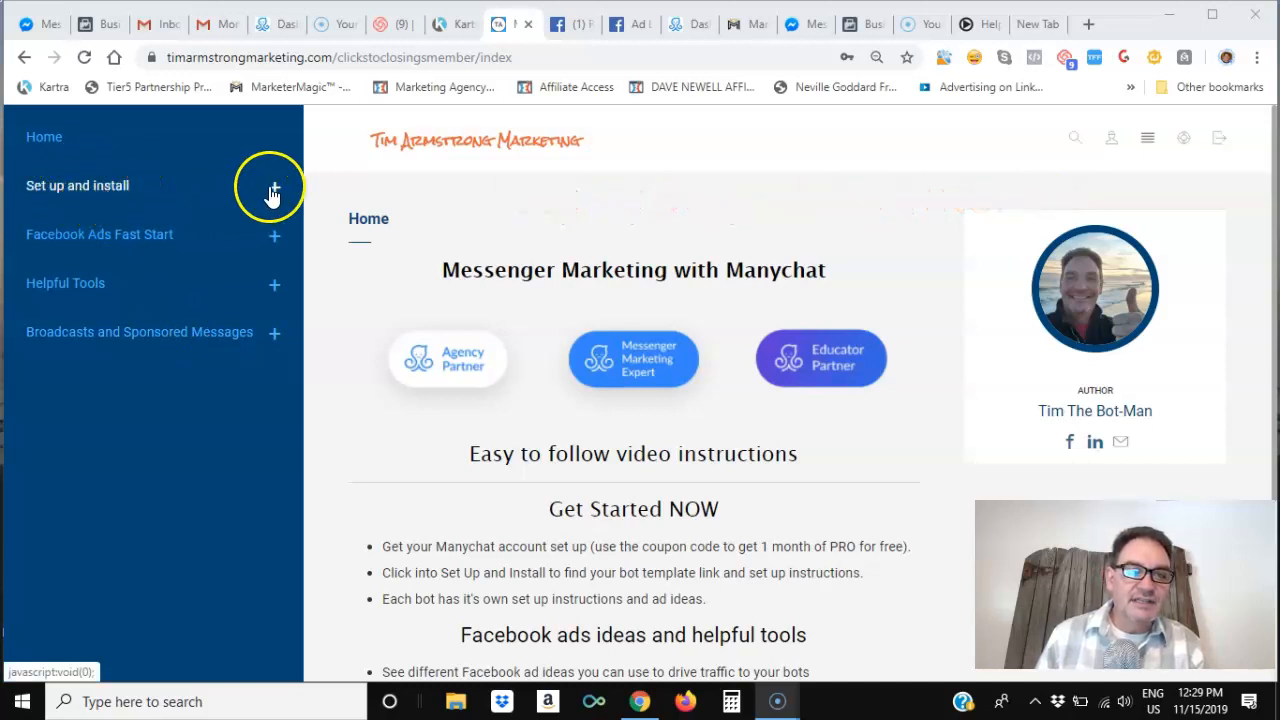
- Open the Set Up Your Manychat Account lesson from Set up and install and review its setup videos and coupon code
click(274, 184)
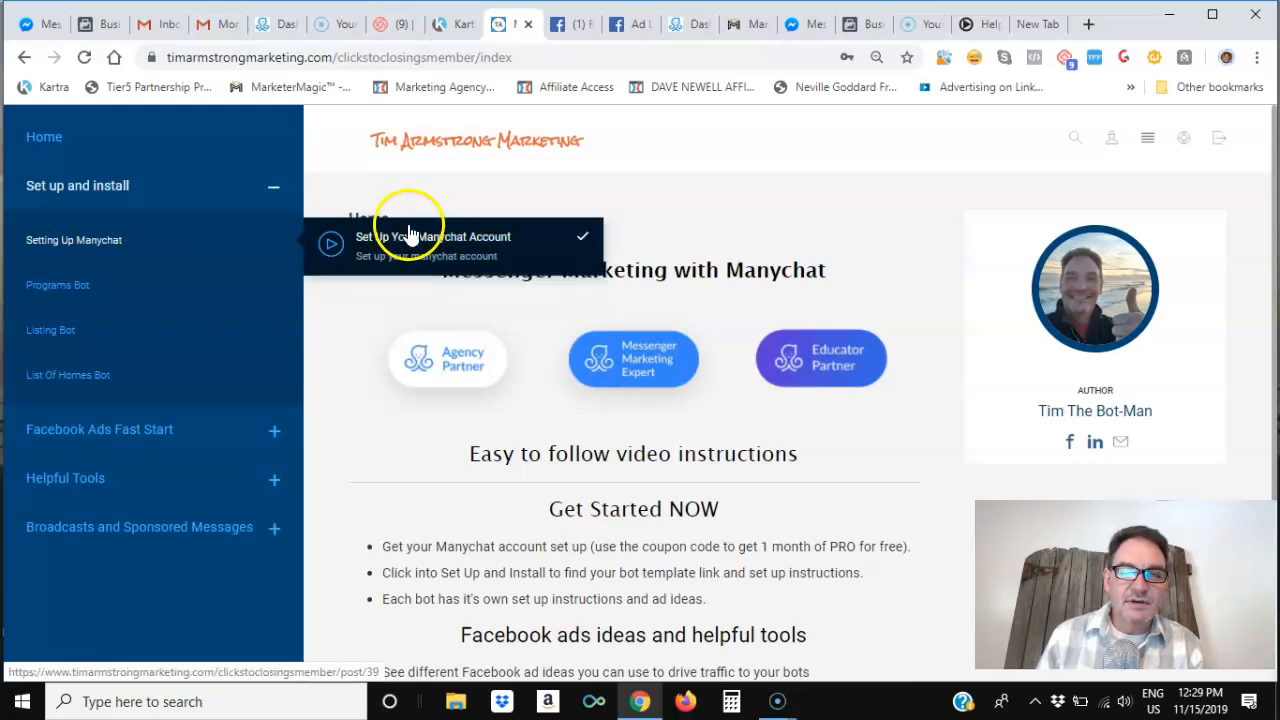
click(432, 236)
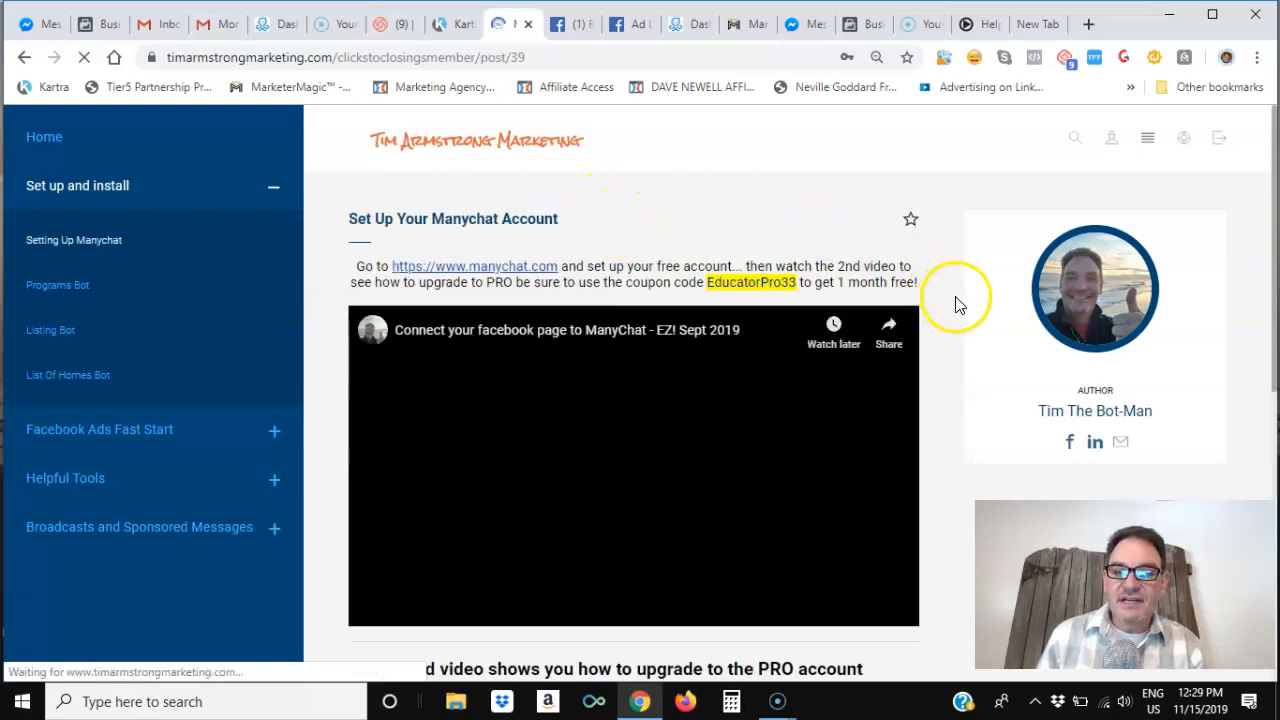
scroll(down, 3)
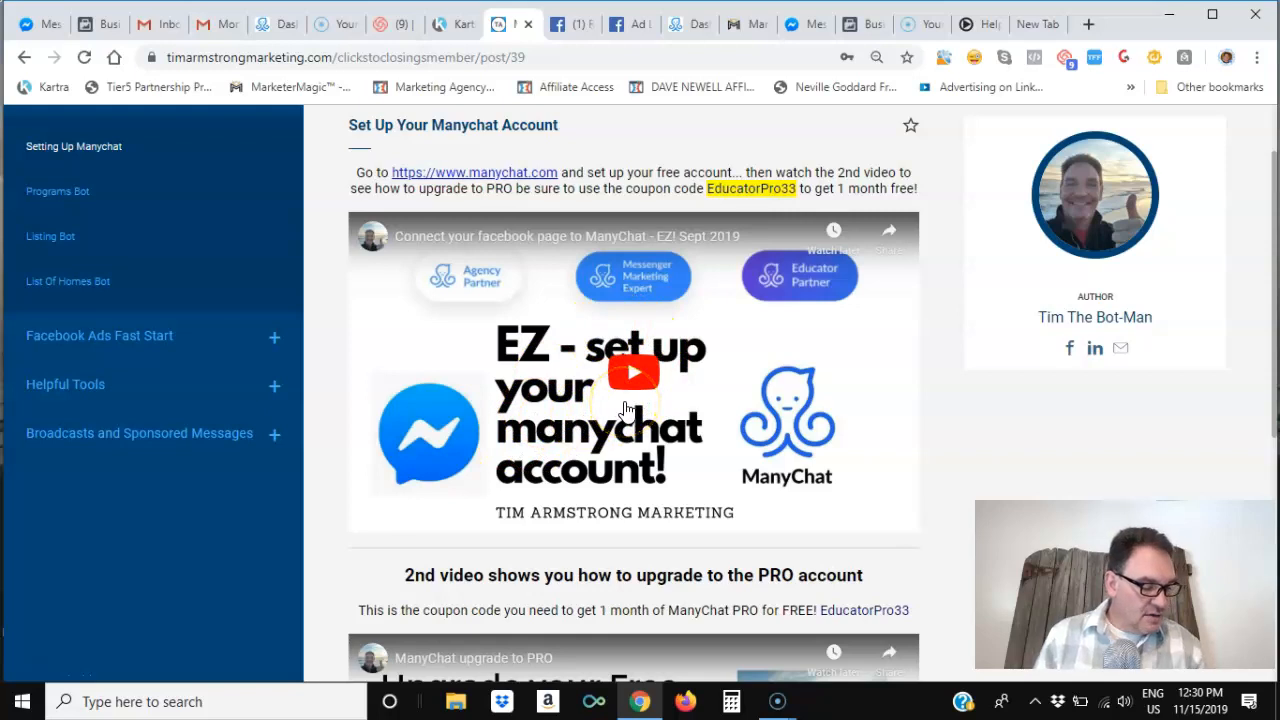
scroll(down, 3)
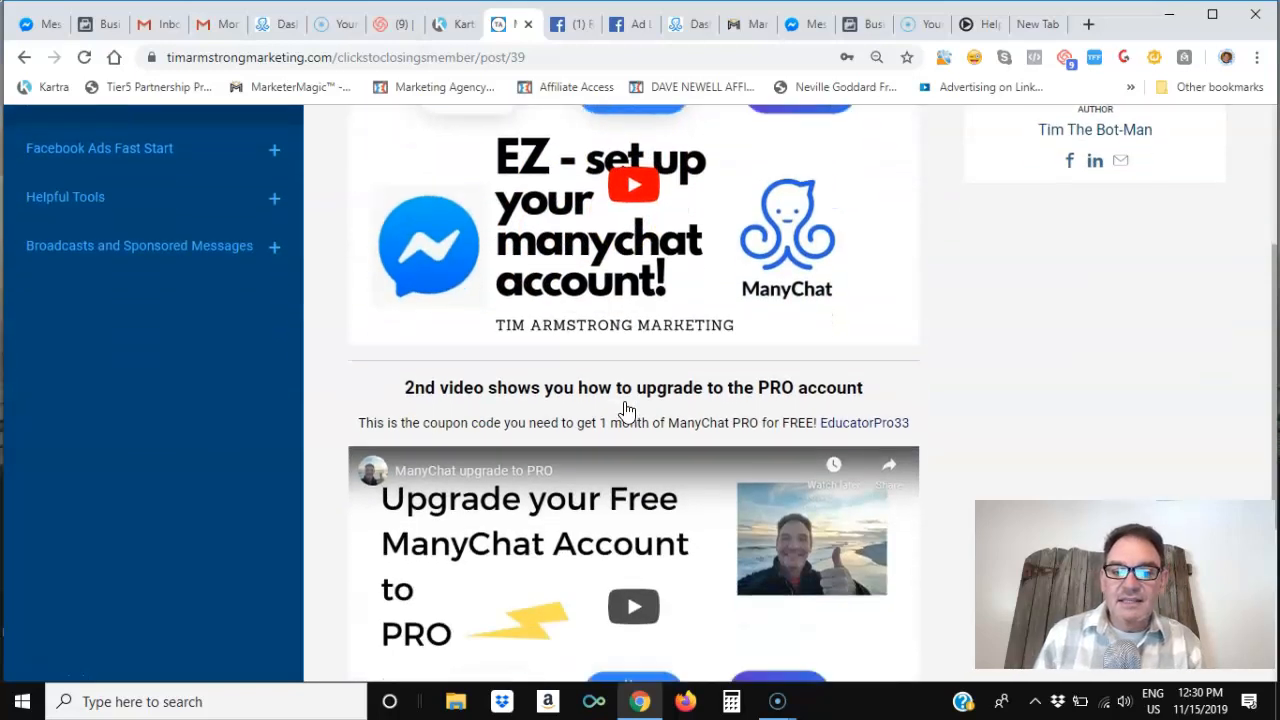
scroll(down, 3)
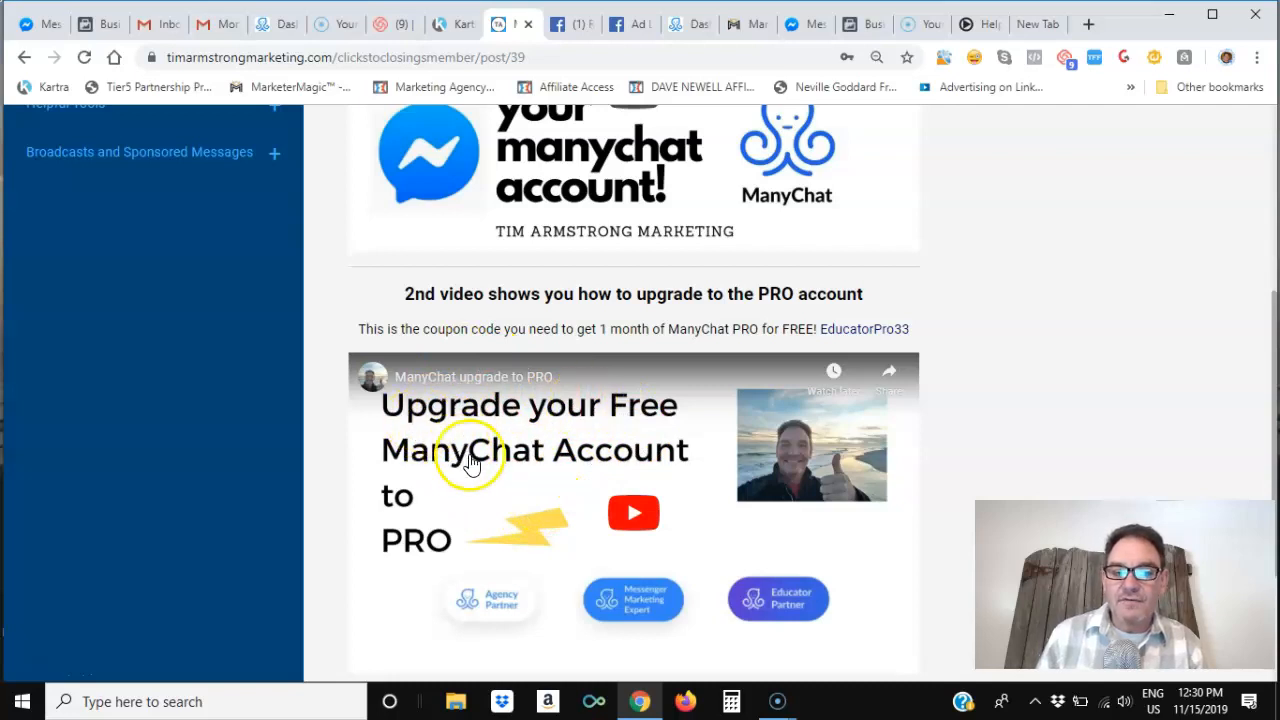
mouse_move(848, 328)
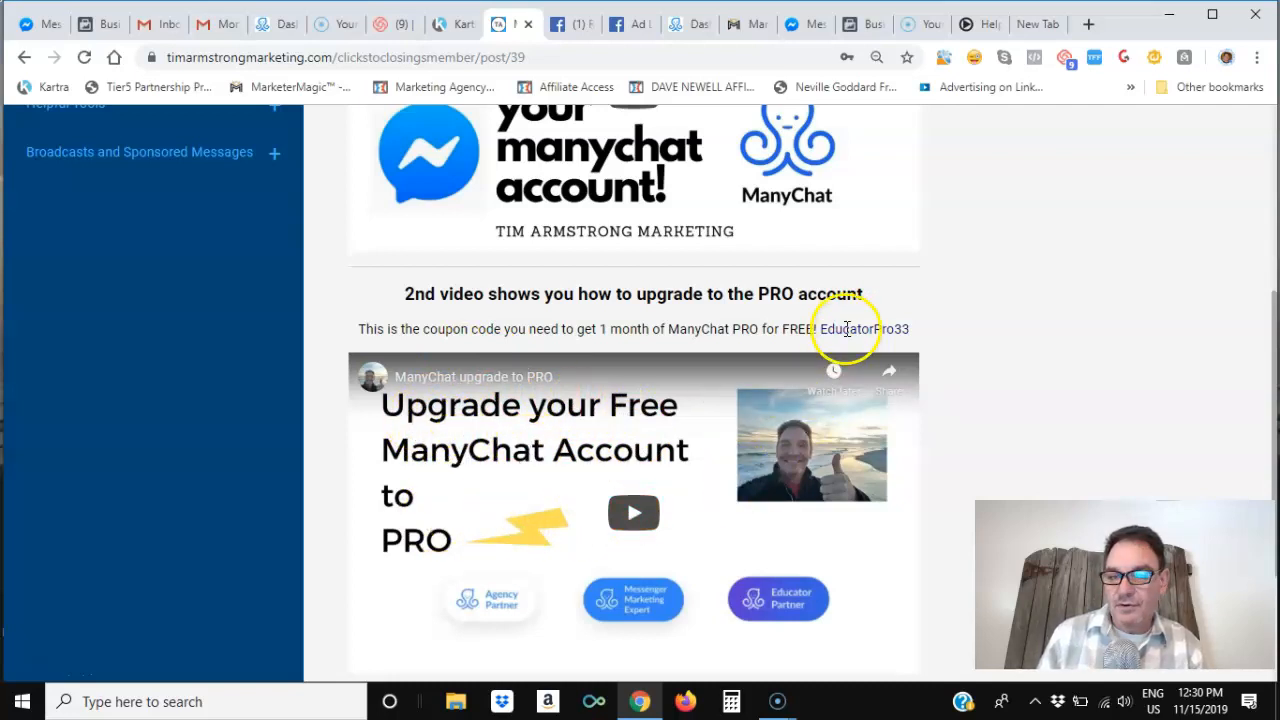
mouse_move(870, 376)
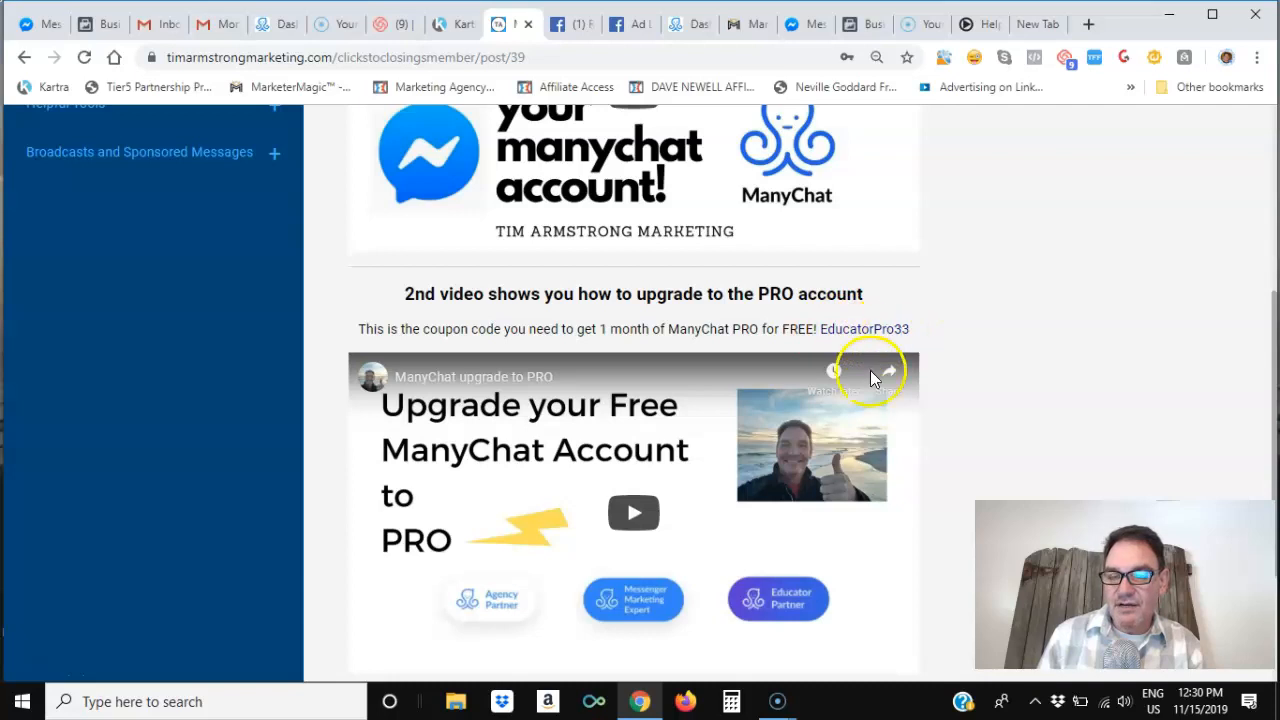
scroll(down, 3)
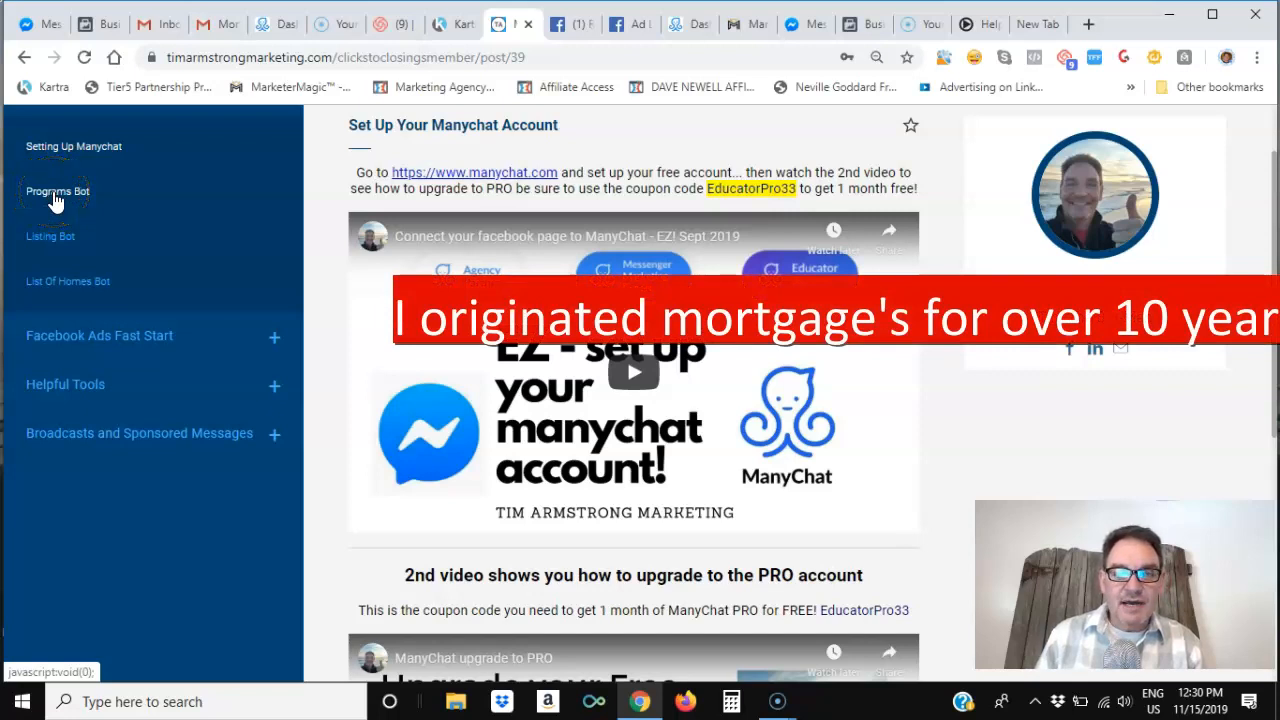
- Open the Import and customize your program bot lesson from the Programs Bot module
click(56, 192)
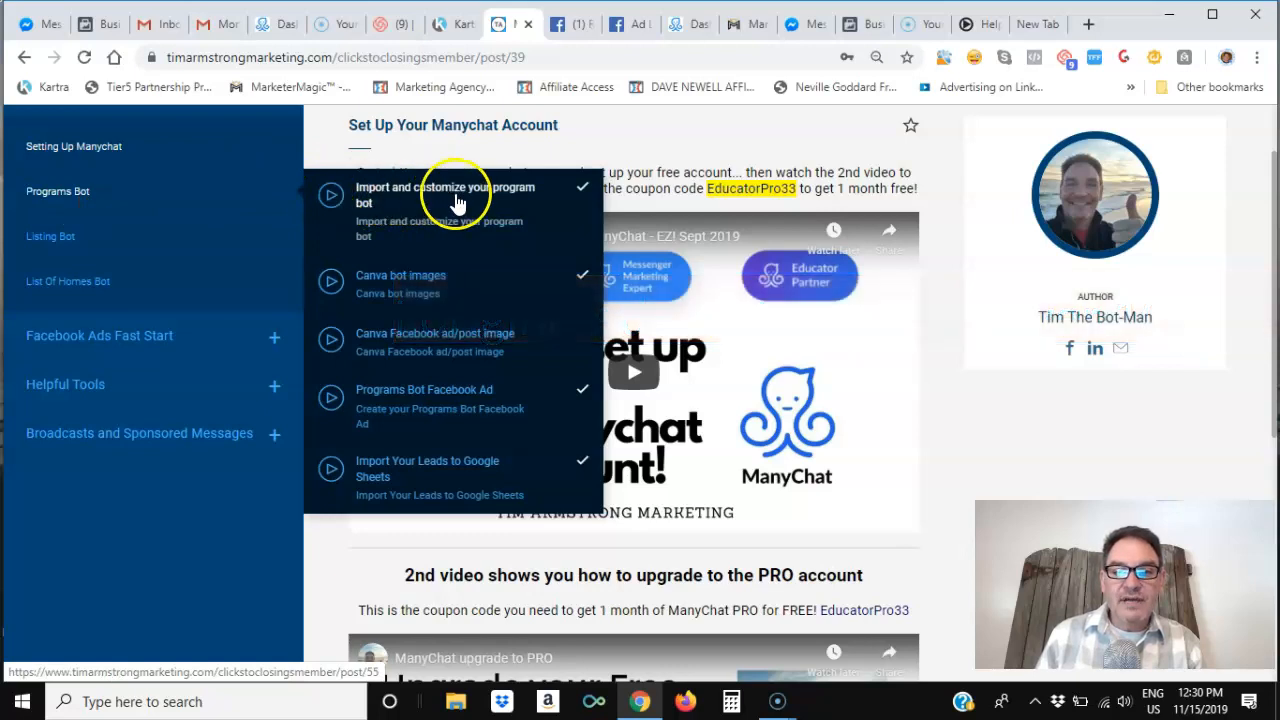
click(444, 196)
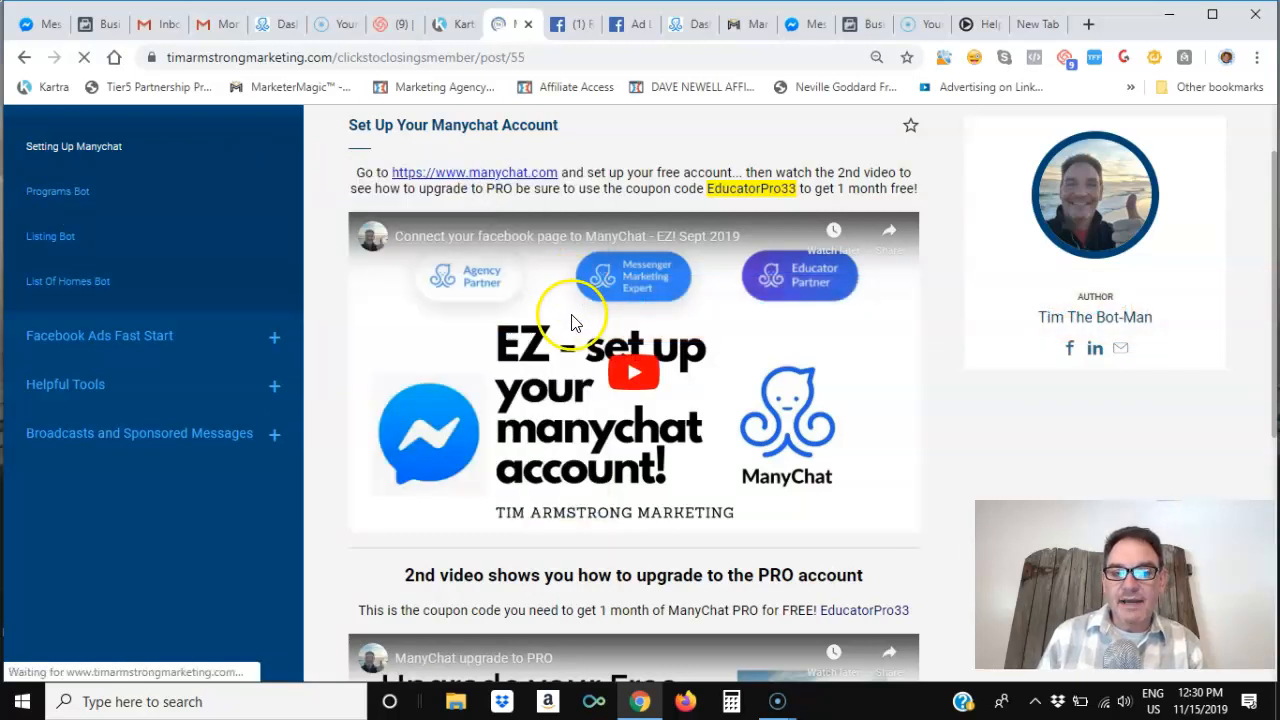
click(56, 192)
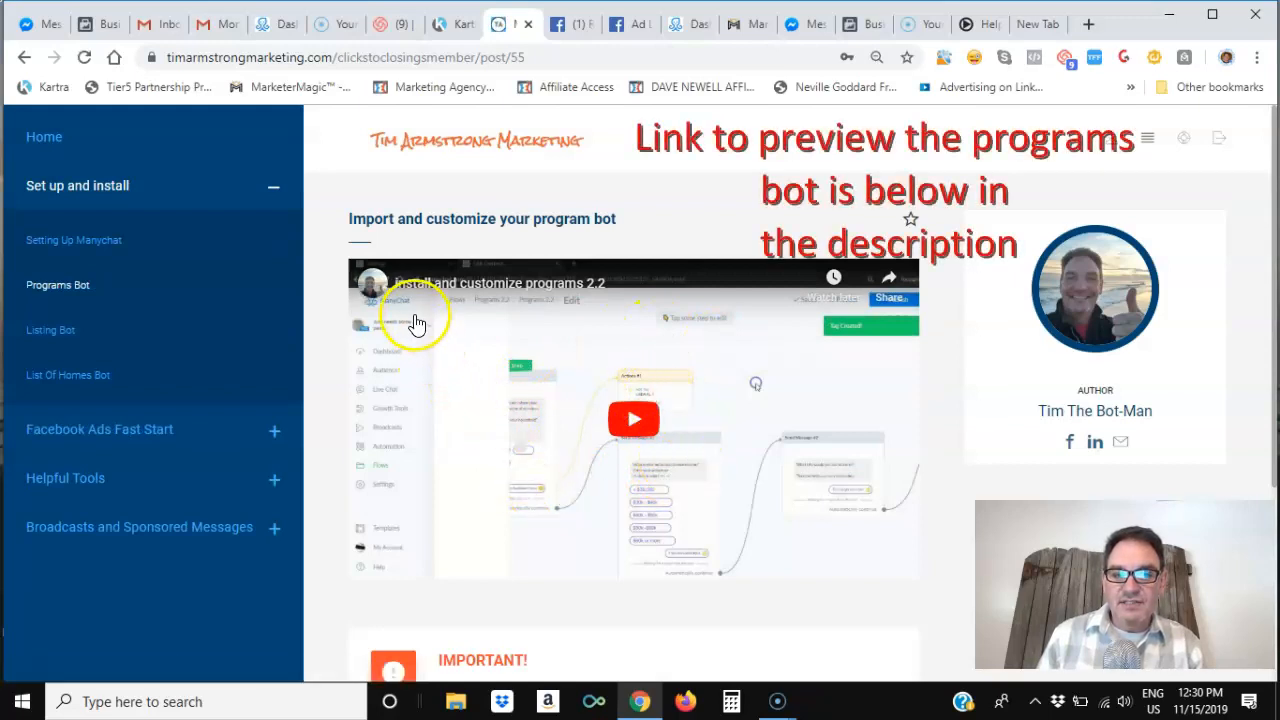
mouse_move(708, 368)
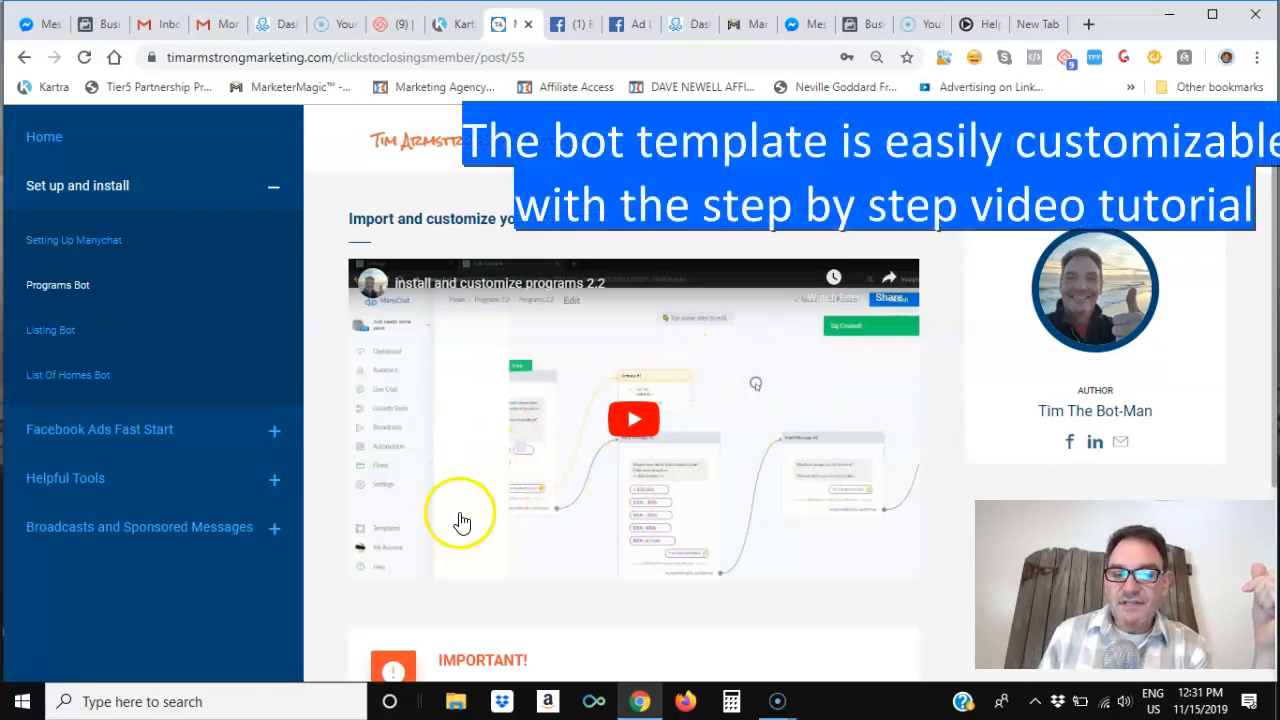
mouse_move(760, 478)
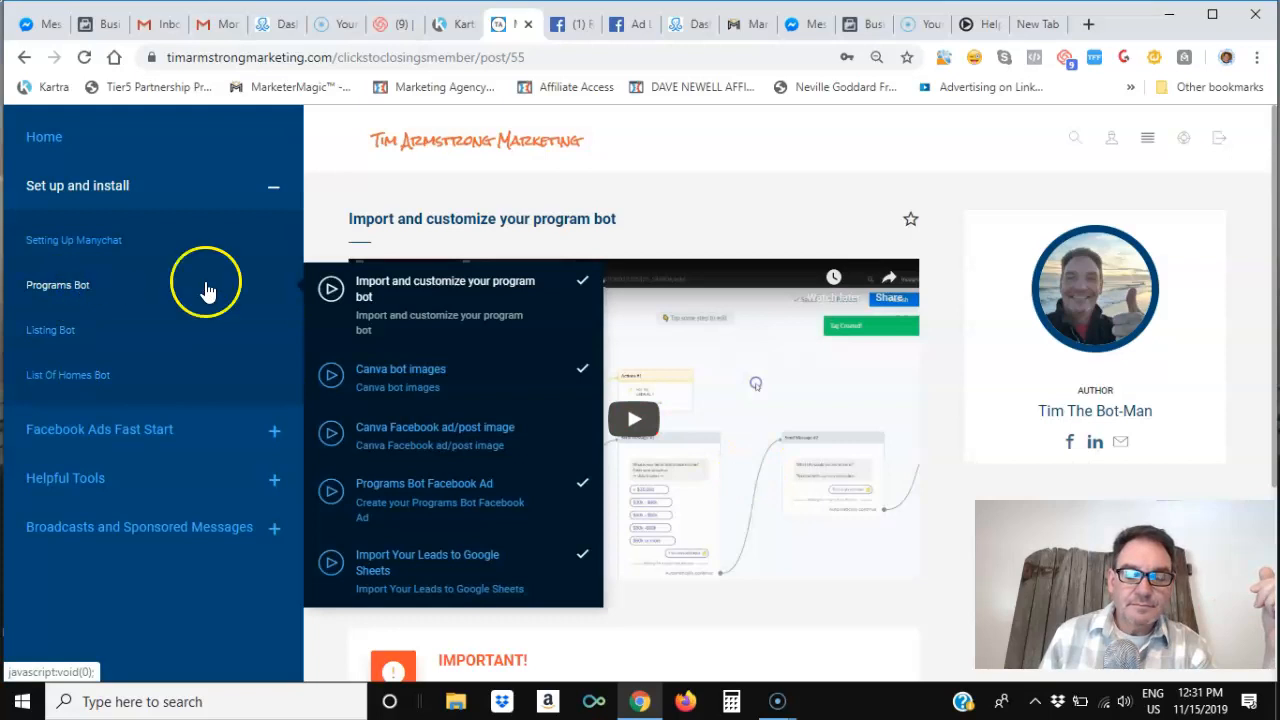
mouse_move(170, 304)
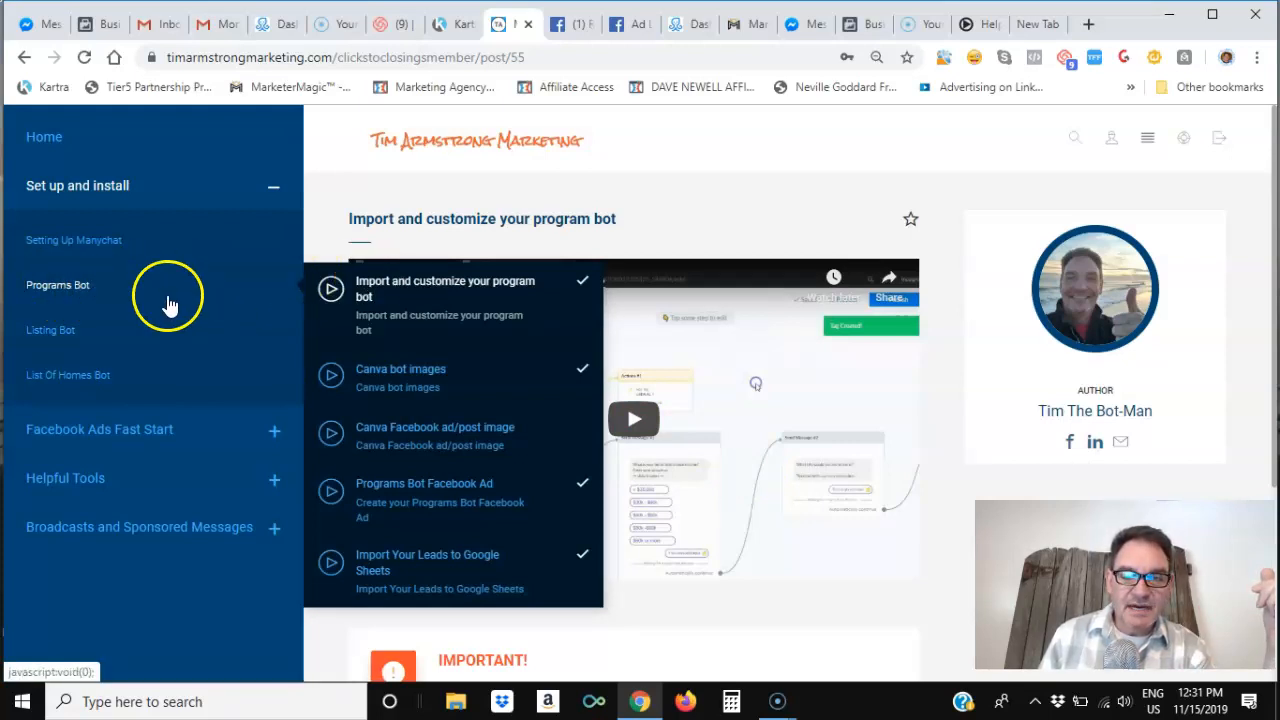
mouse_move(400, 490)
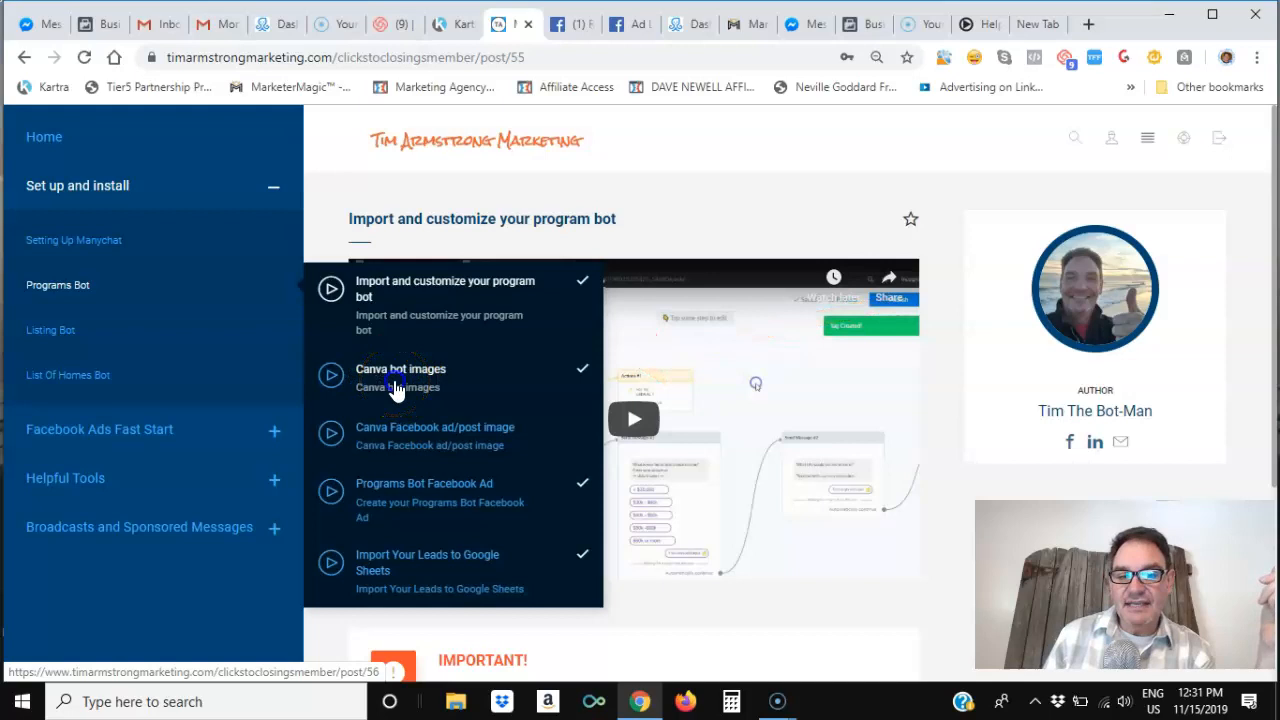
- Open the Canva bot images lesson and bring the Programs Bot lesson list back up
click(400, 378)
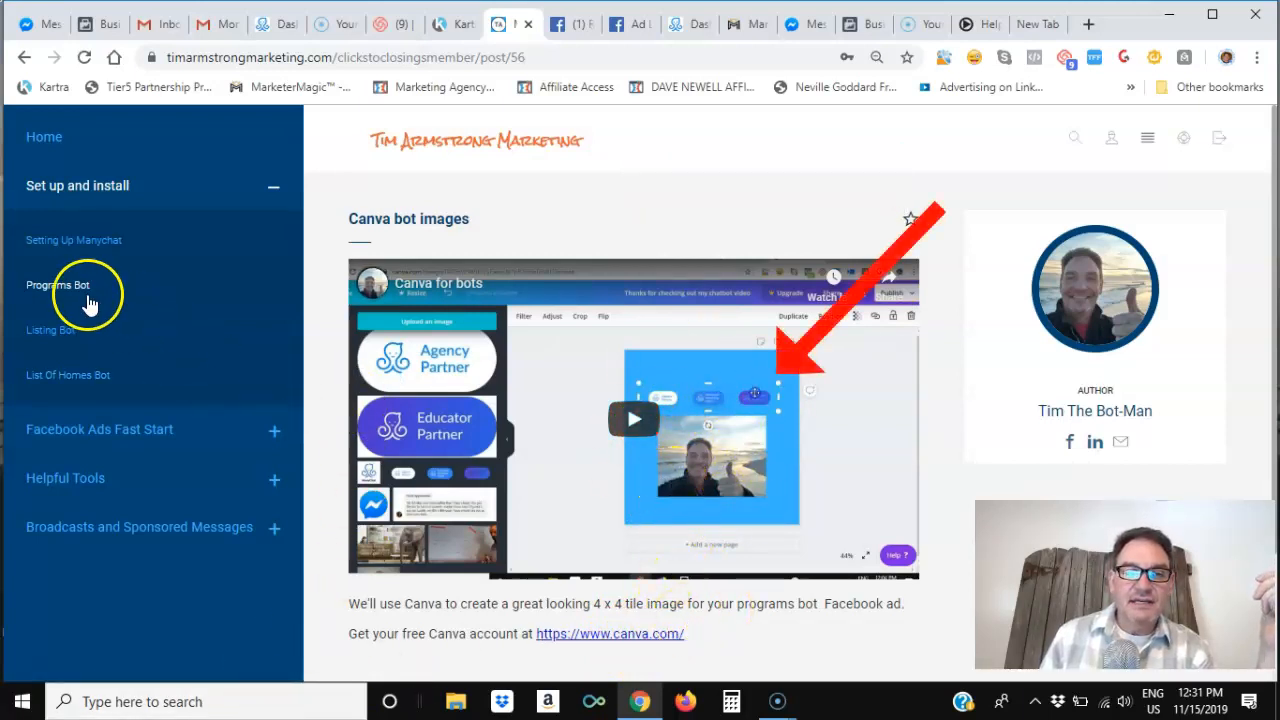
click(56, 284)
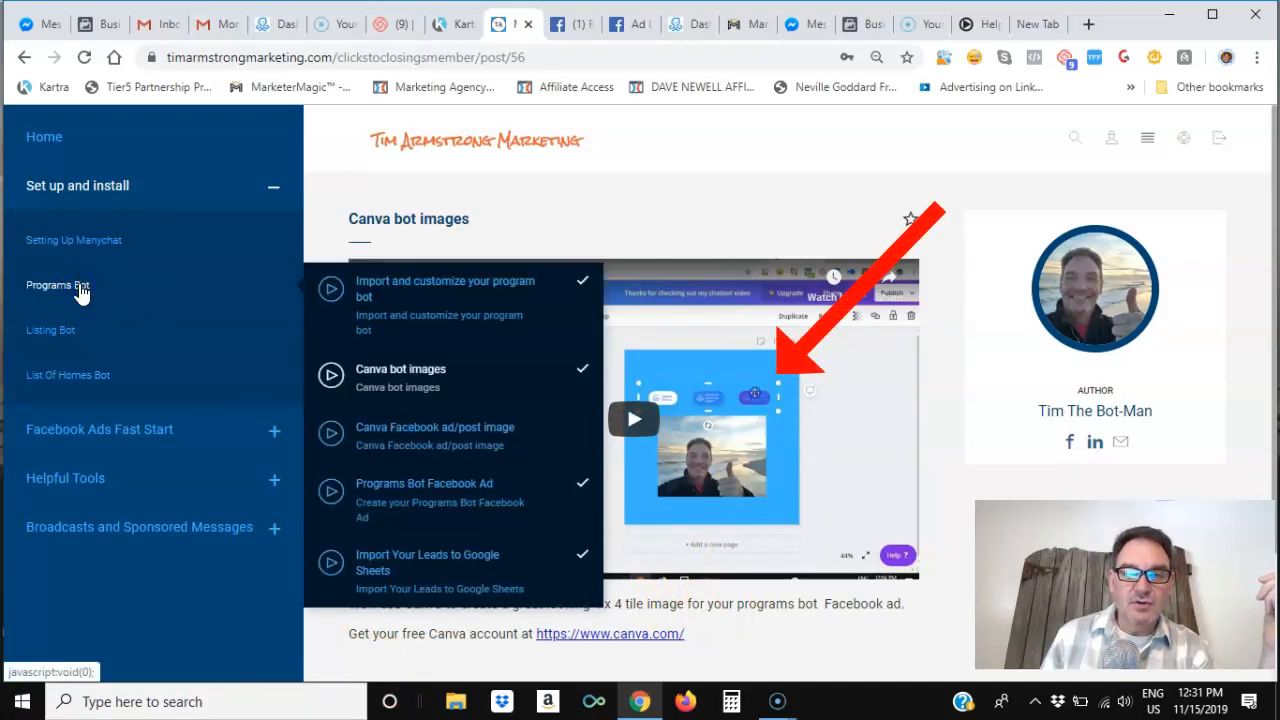
mouse_move(378, 436)
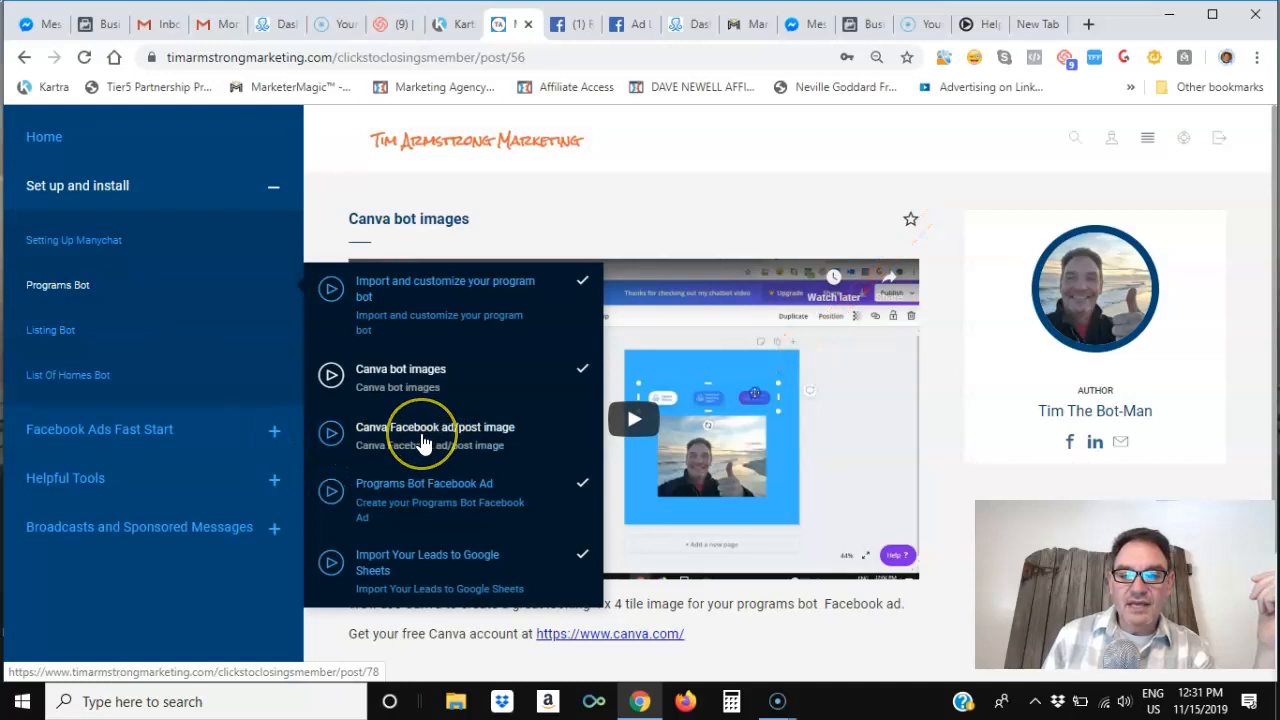
mouse_move(484, 438)
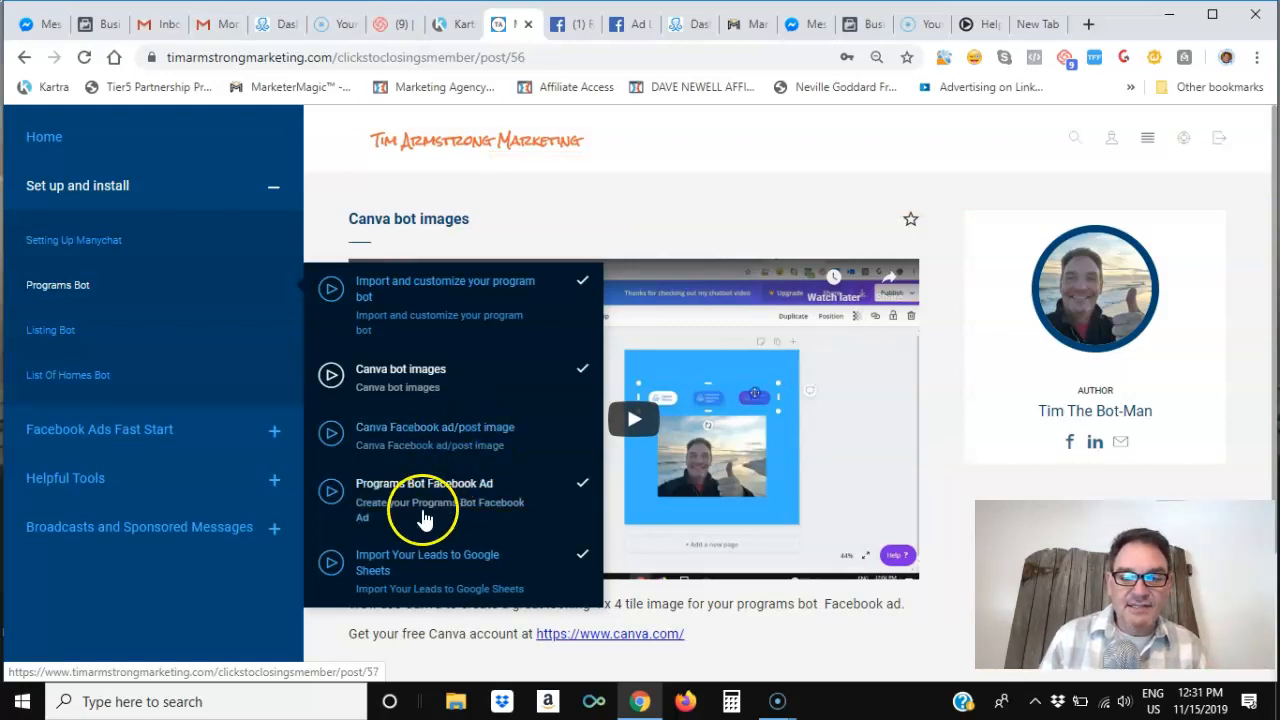
mouse_move(398, 504)
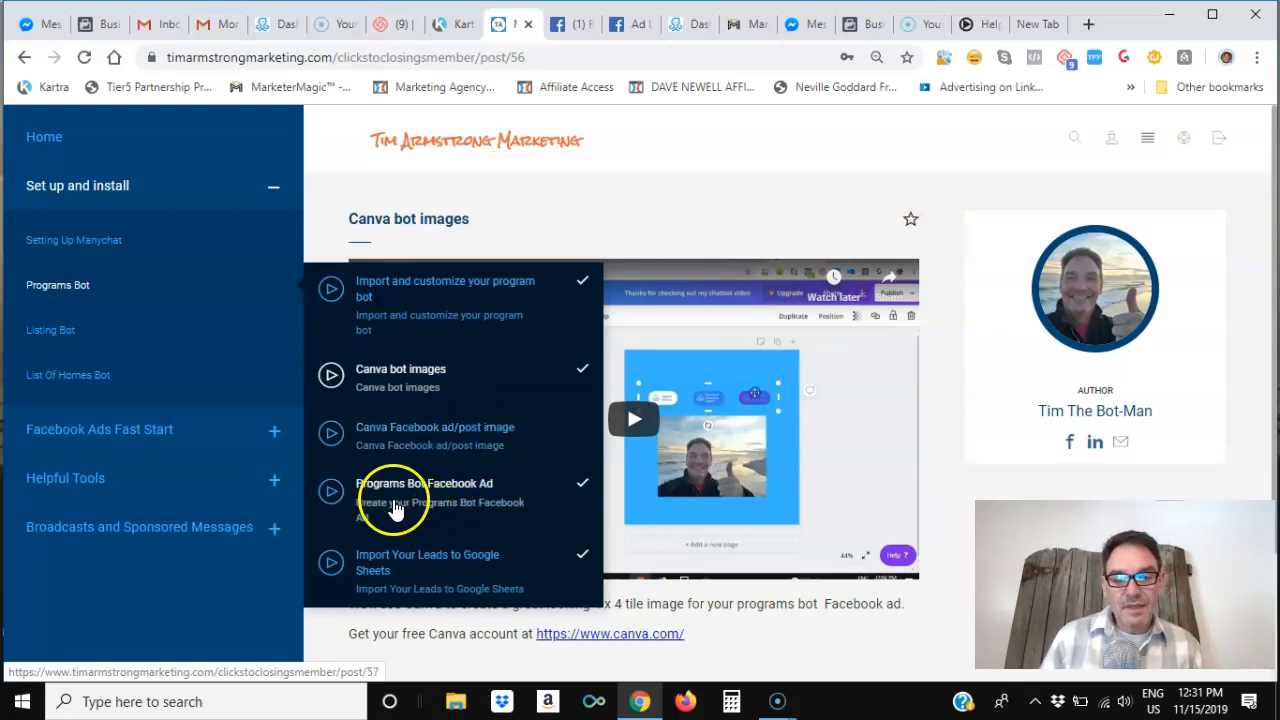
- Open the Programs Bot Facebook Ad lesson and view its ad setup video
click(424, 482)
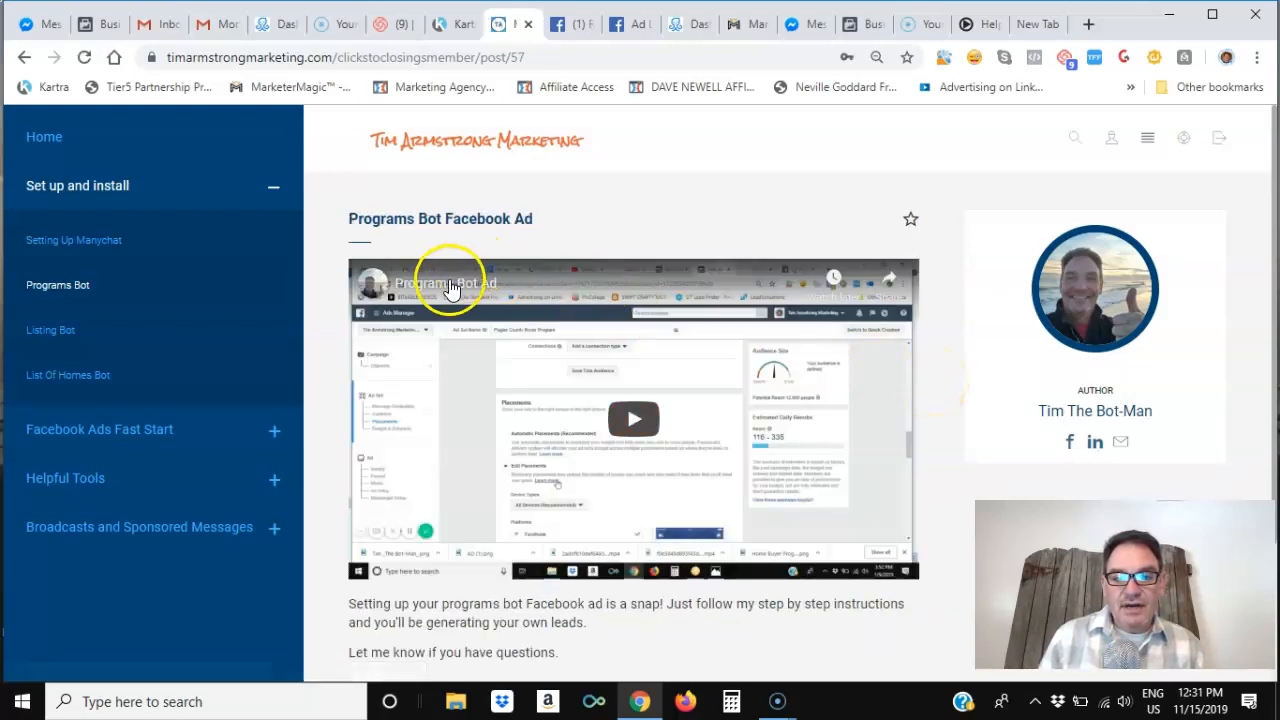
scroll(down, 3)
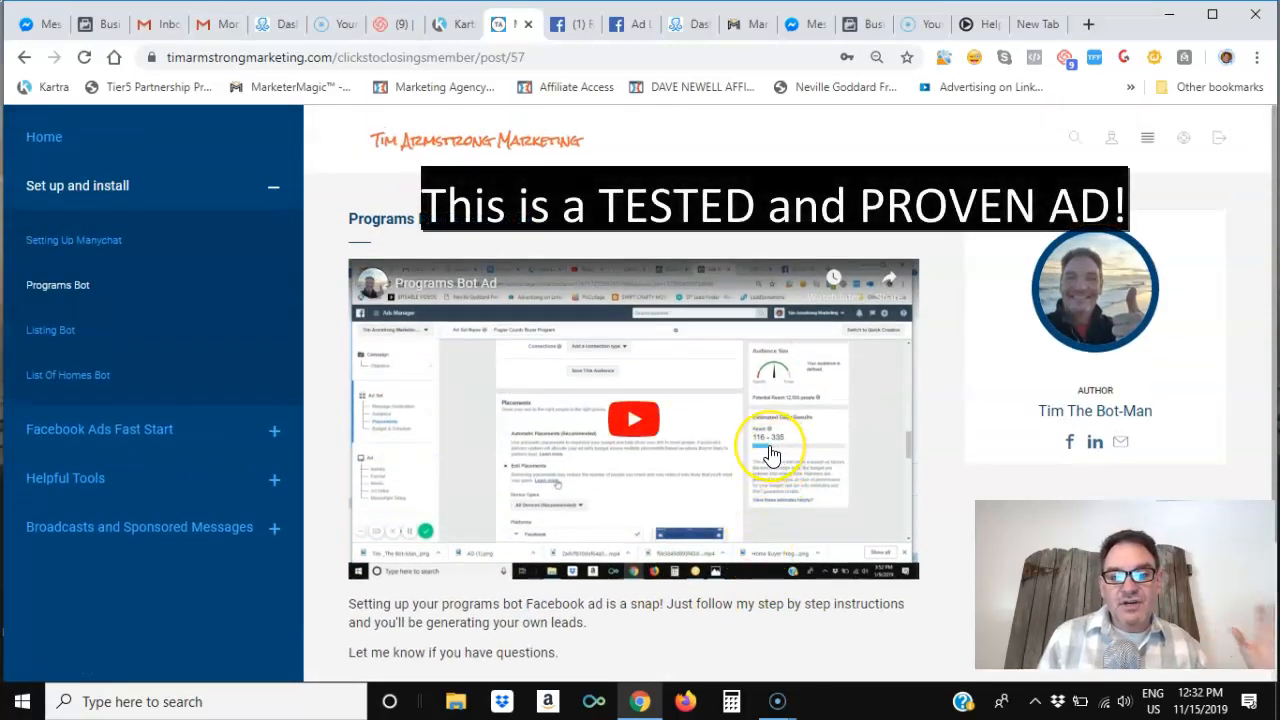
mouse_move(772, 408)
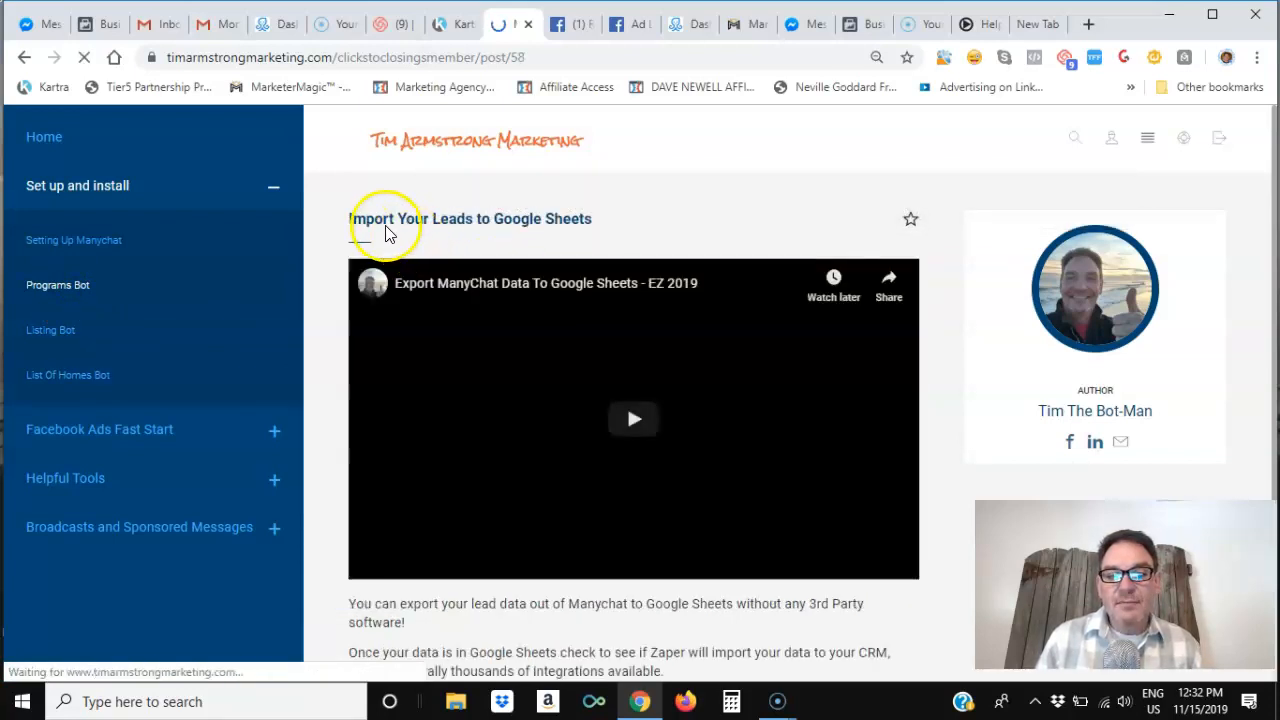
- Scroll the Import Your Leads to Google Sheets lesson down to its description and Zapier link
scroll(down, 3)
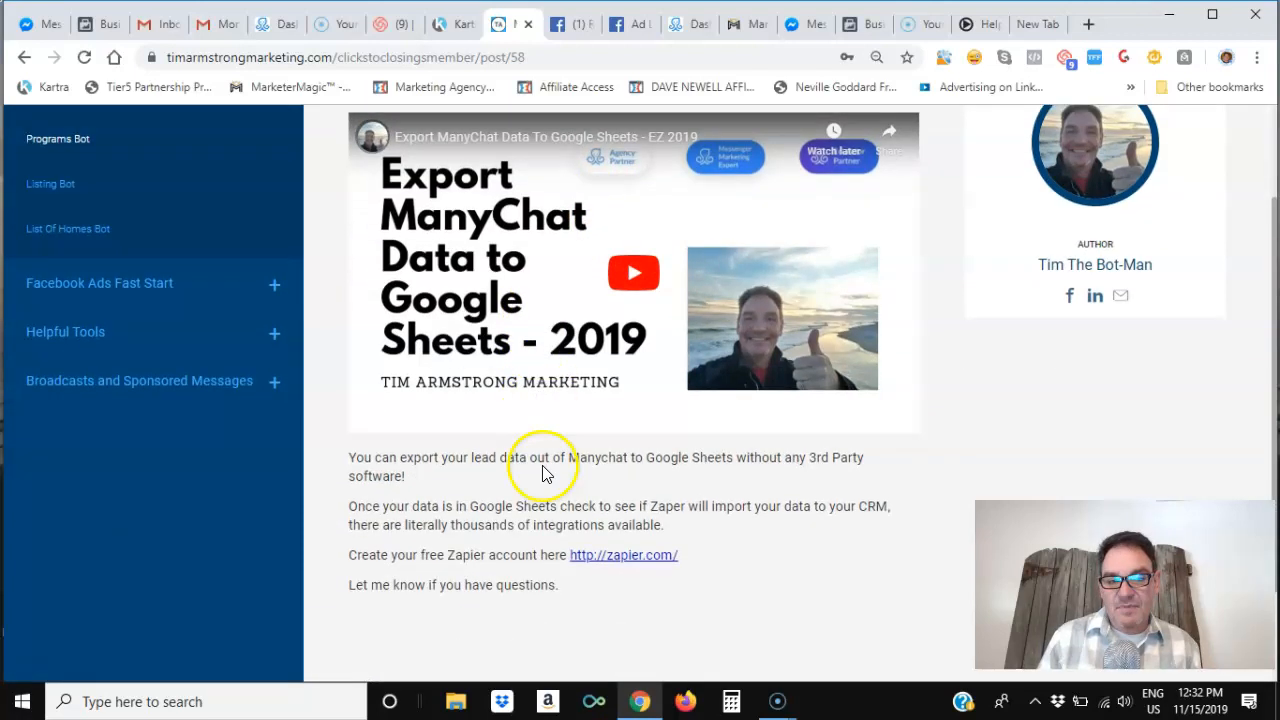
scroll(down, 3)
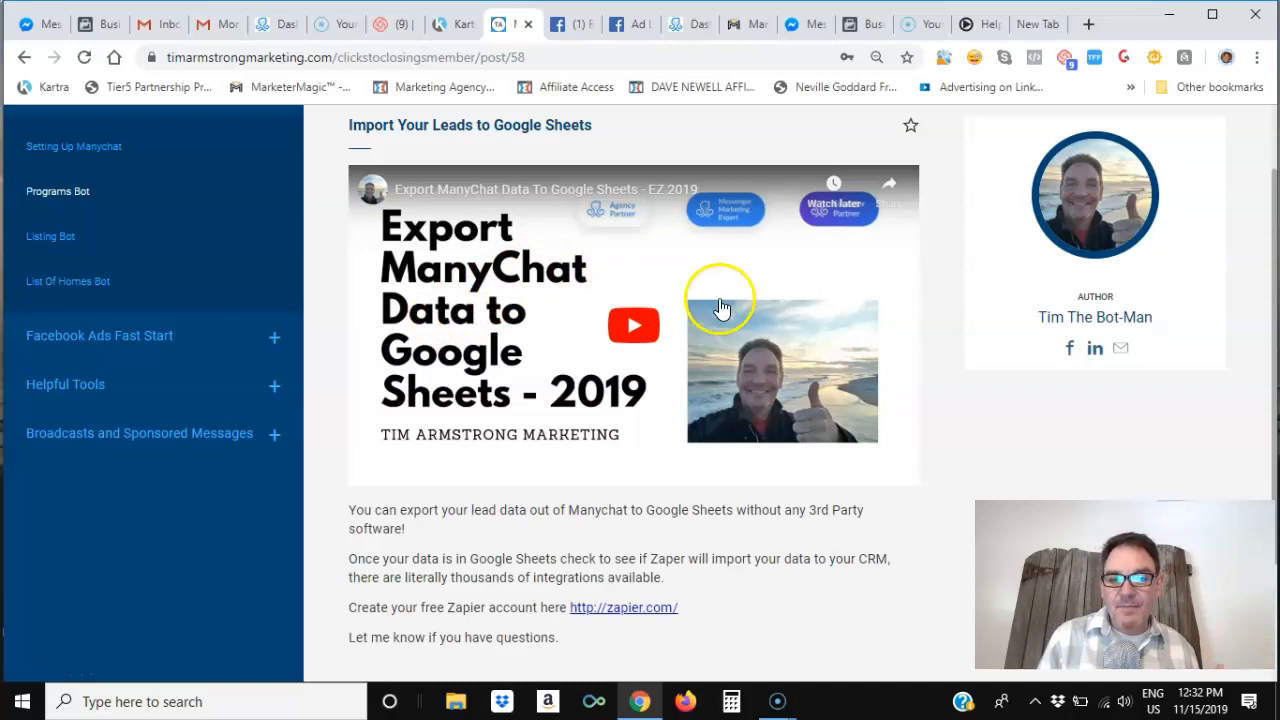
mouse_move(770, 308)
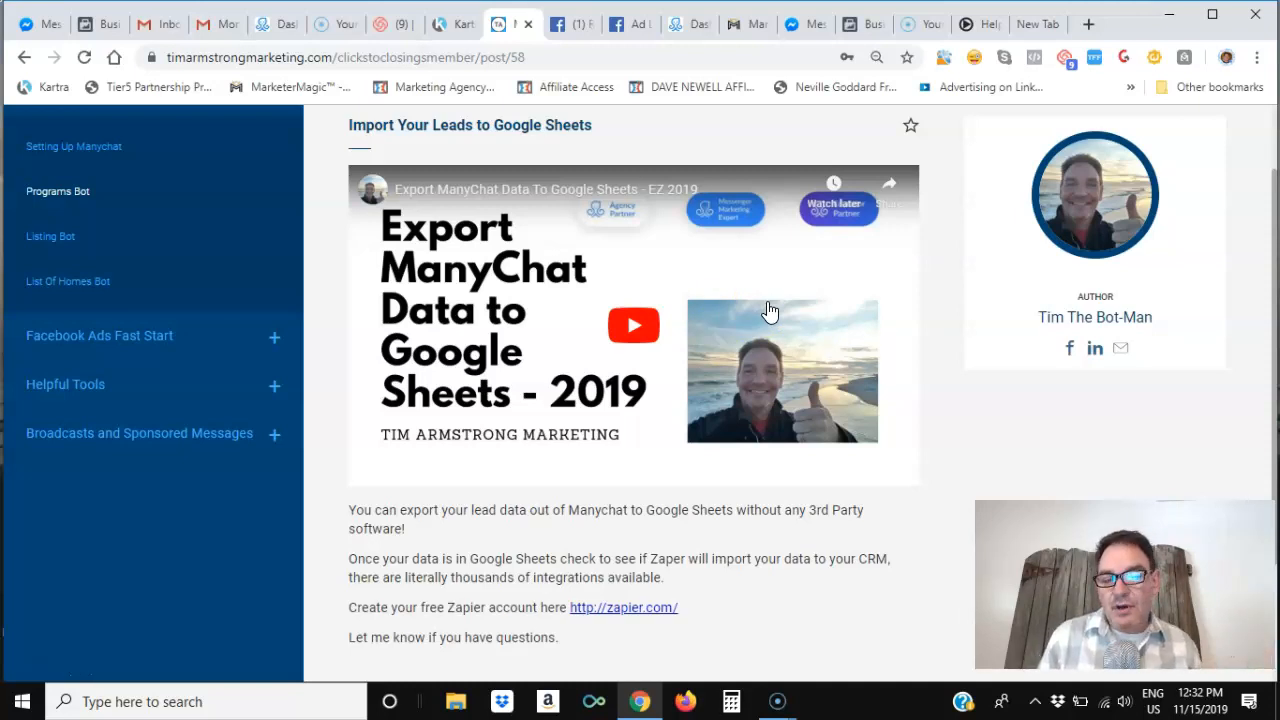
scroll(down, 3)
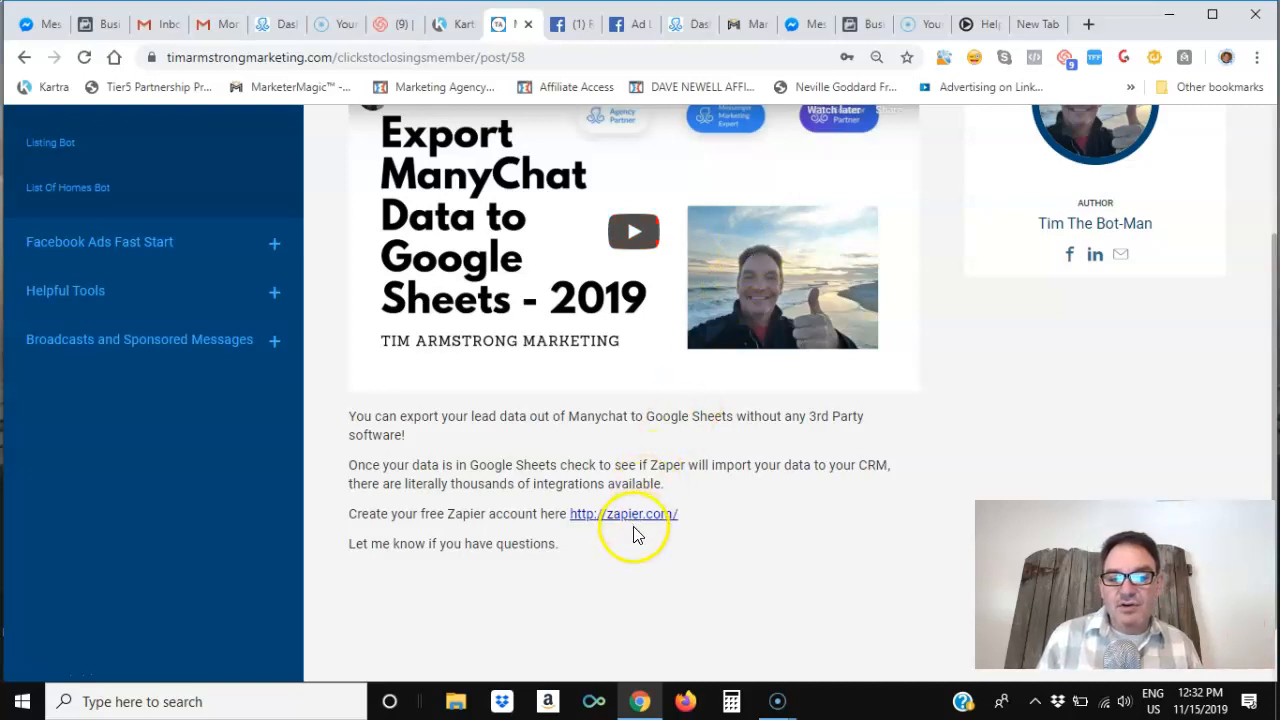
mouse_move(640, 522)
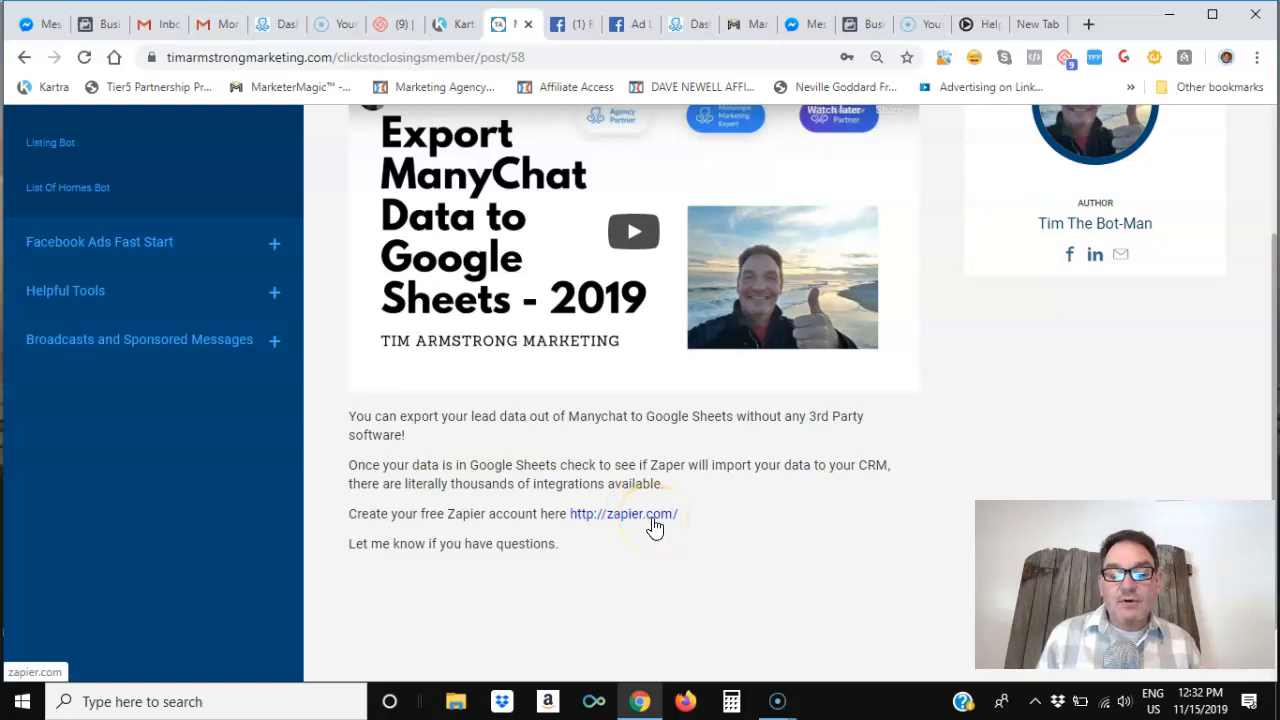
mouse_move(648, 528)
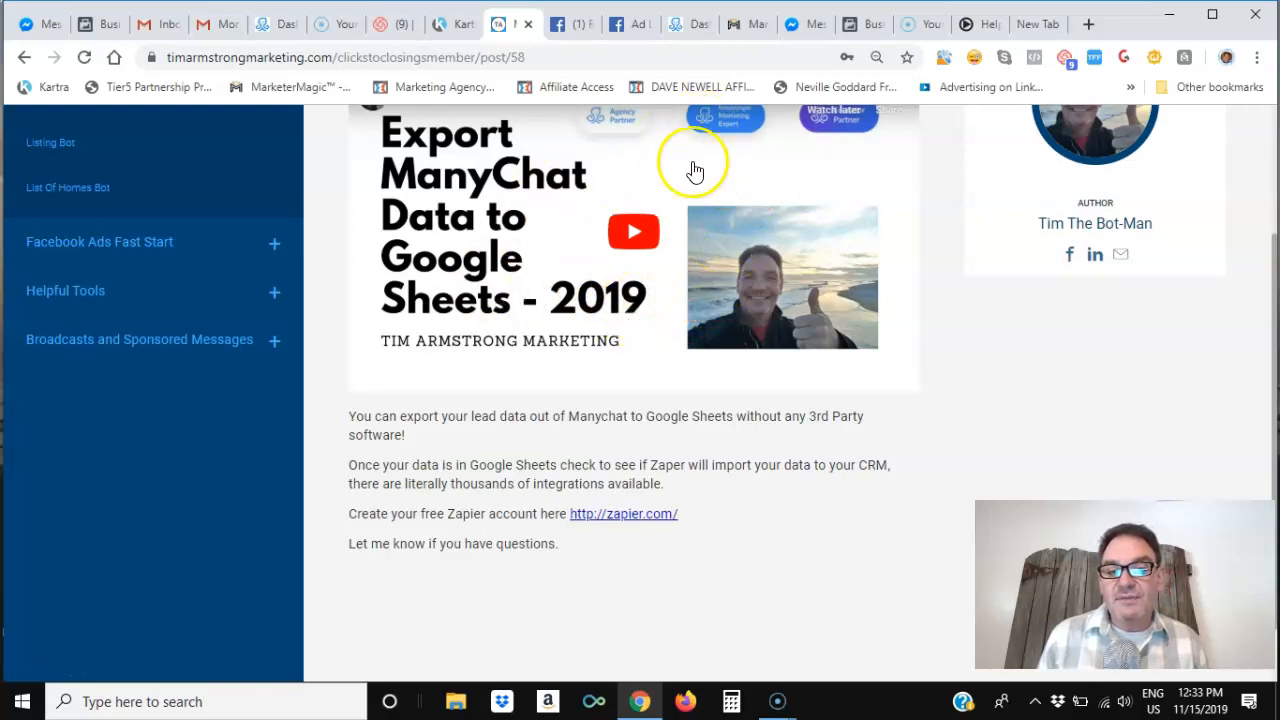
mouse_move(716, 258)
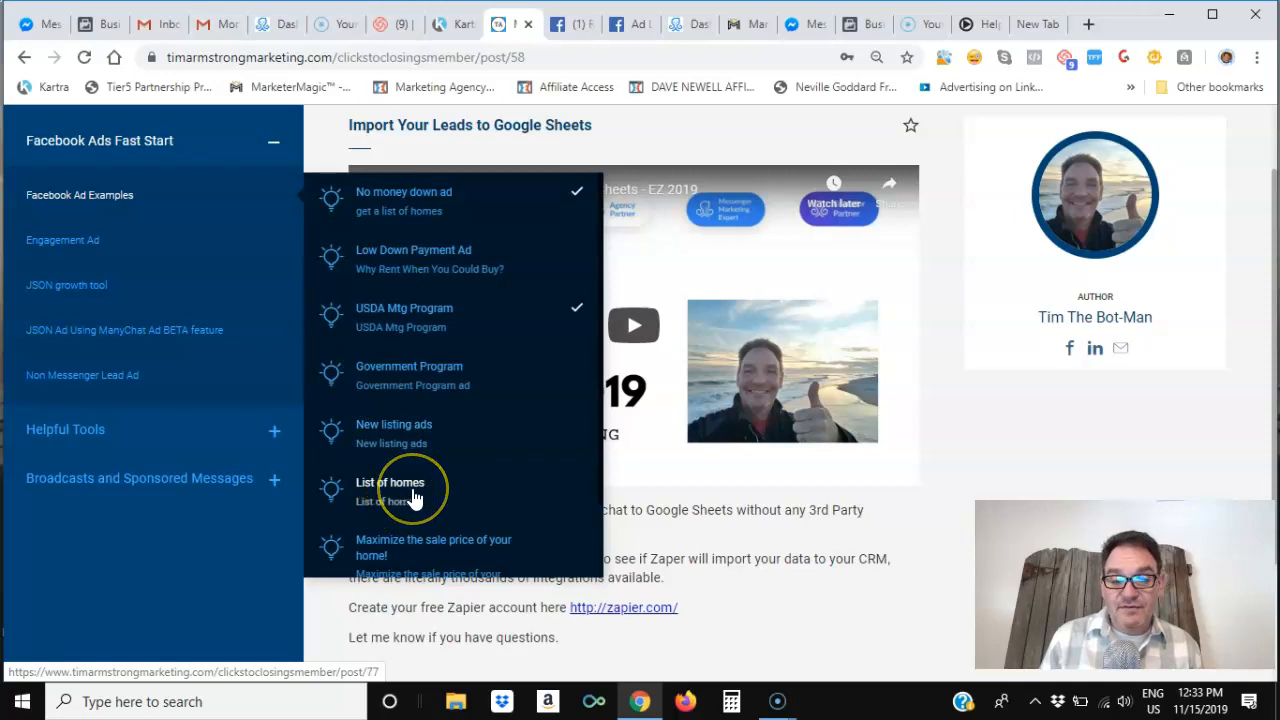
- Scroll the sidebar to view the Facebook Ads Fast Start section and its ad example lessons
scroll(down, 3)
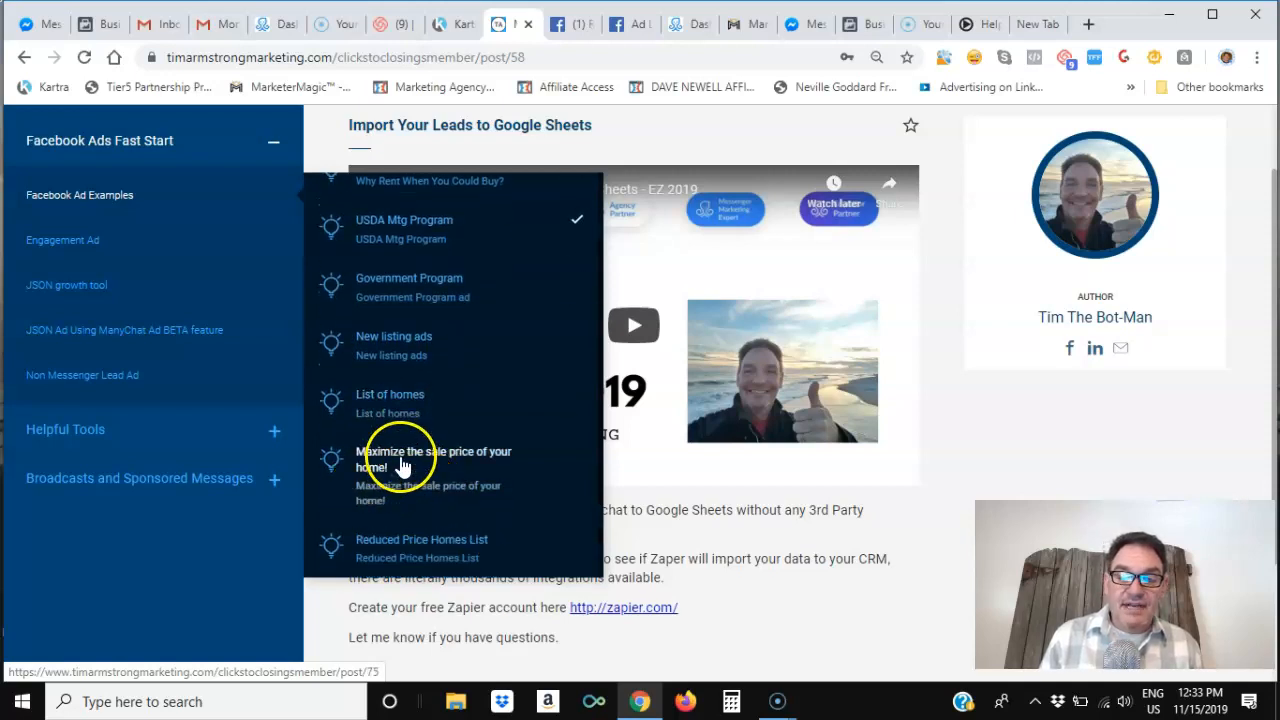
scroll(down, 3)
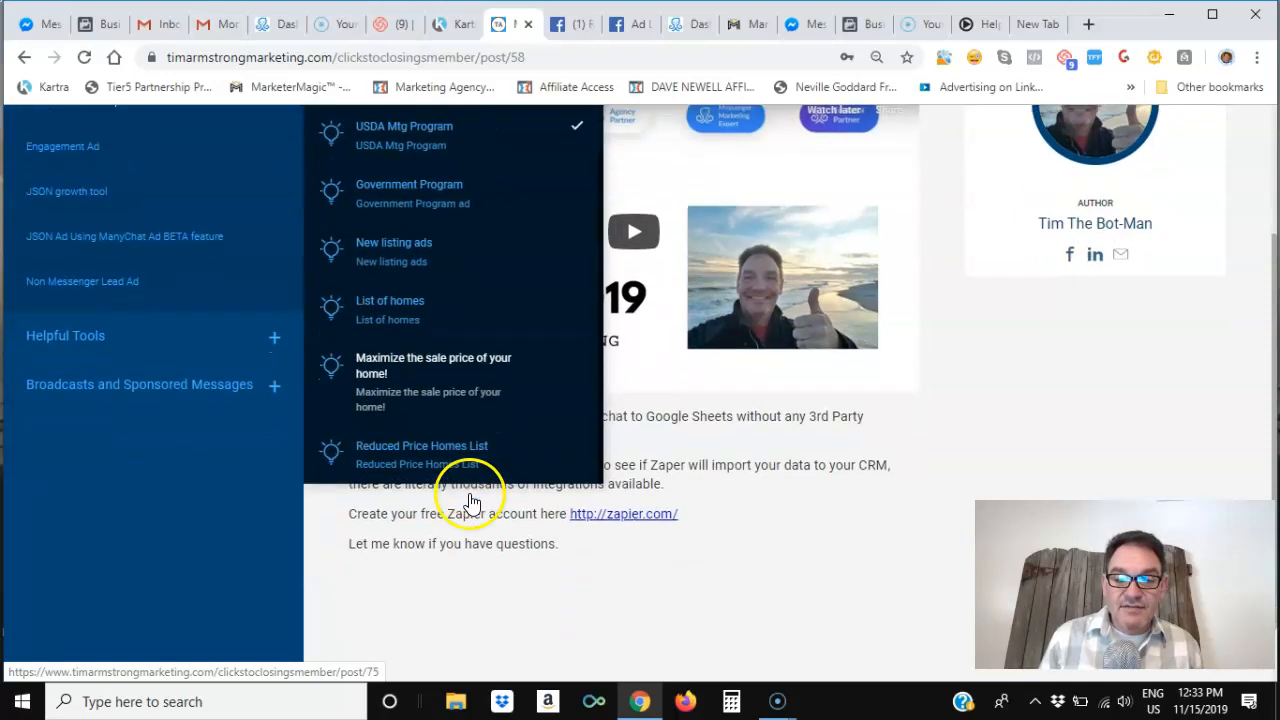
mouse_move(436, 448)
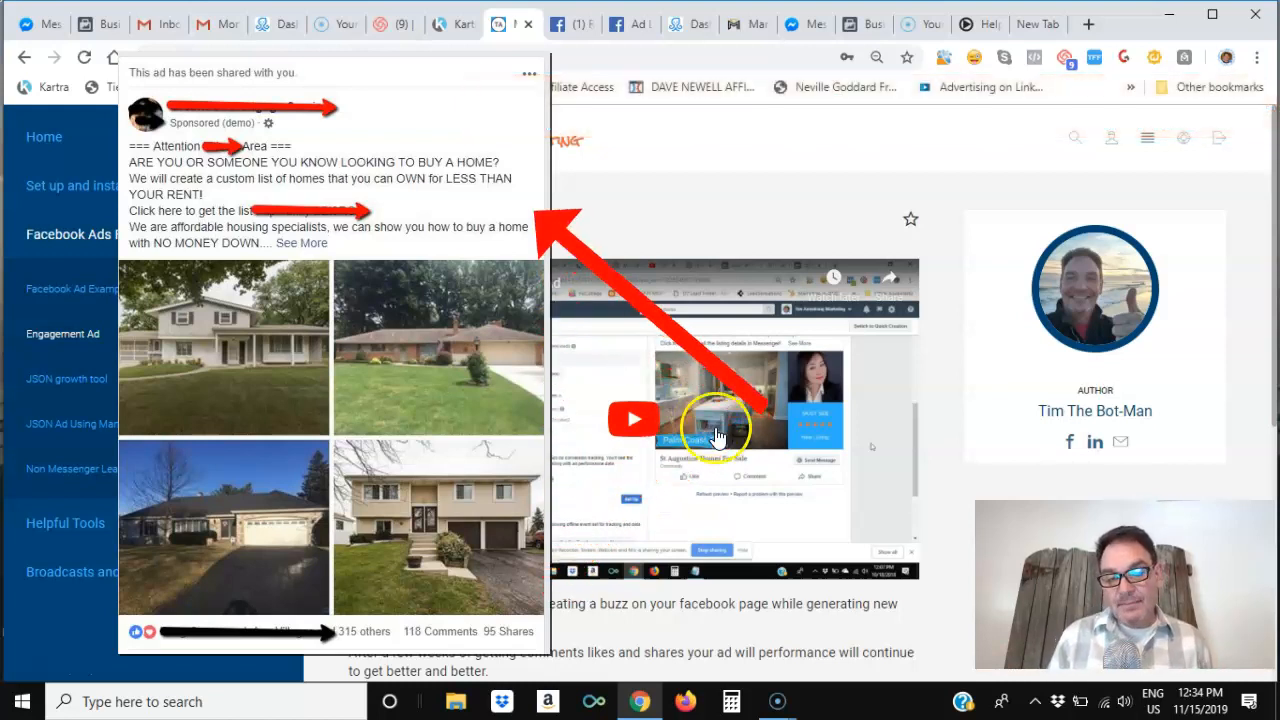
- Scroll through the Create your Engagement Ad lesson's video and engagement tips
scroll(down, 3)
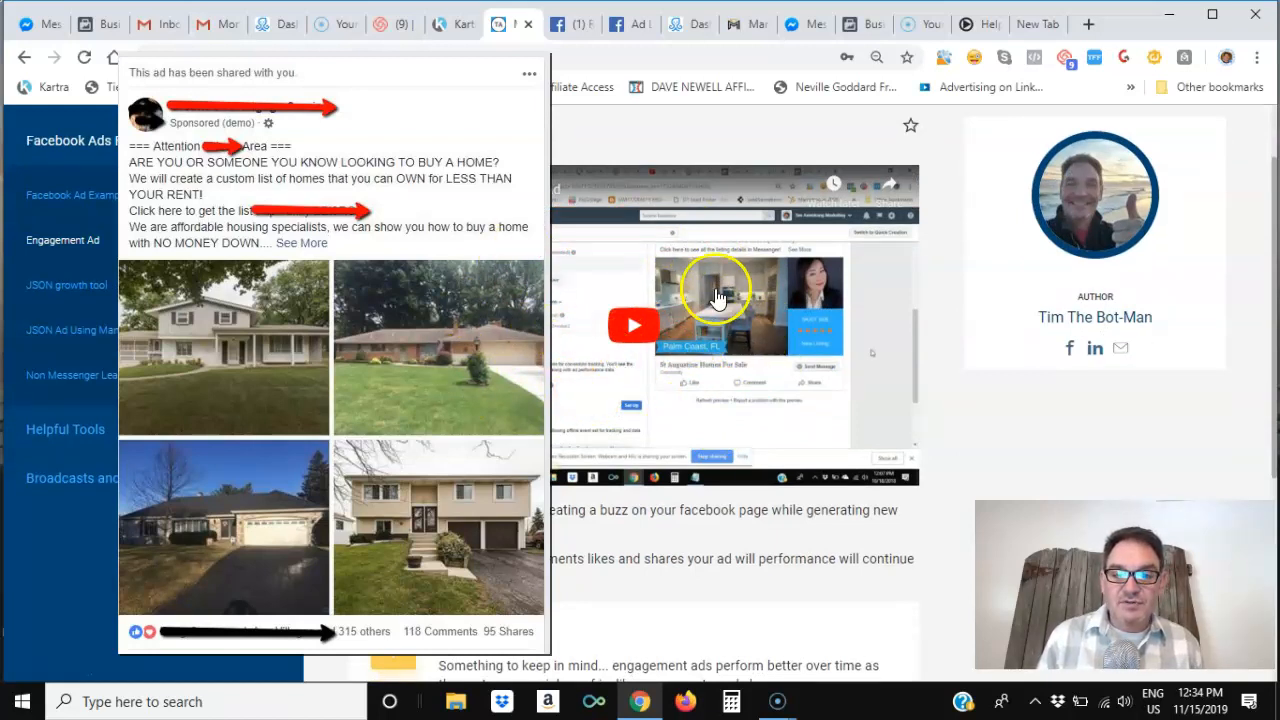
scroll(down, 3)
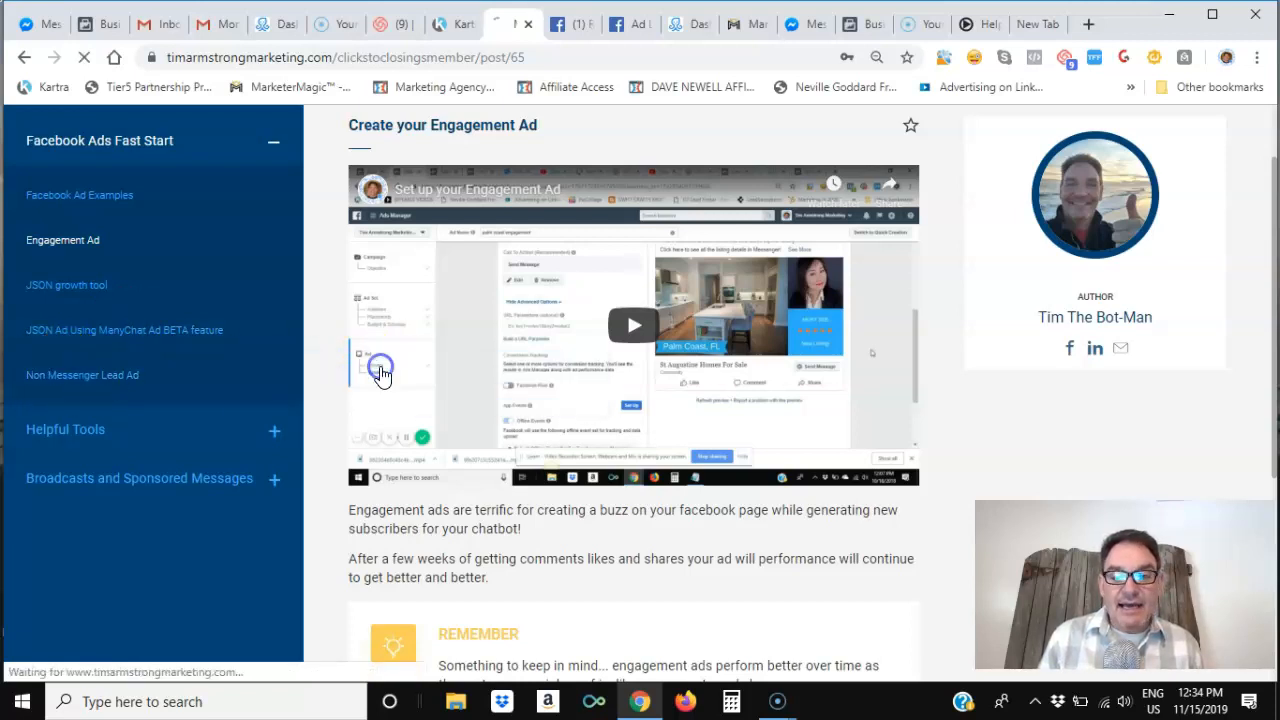
- Open the Non Messenger Lead Ad lesson and view its lead ad video and privacy caution
click(82, 376)
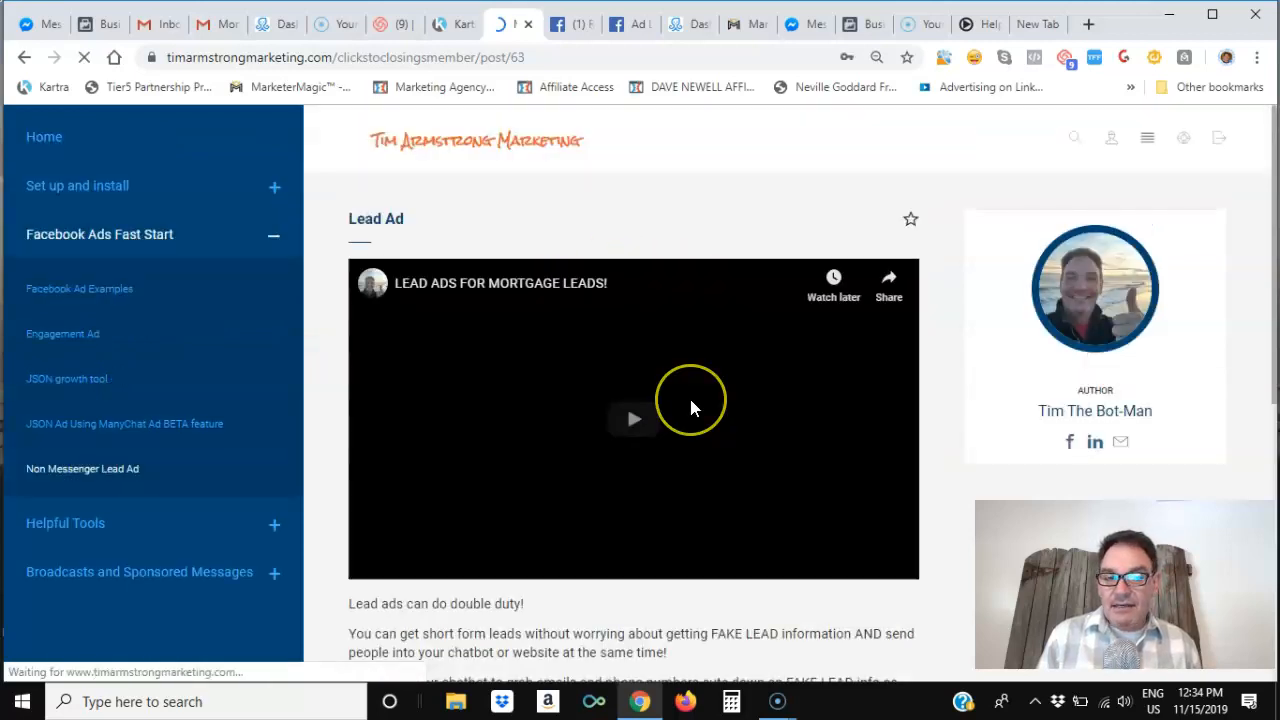
scroll(down, 3)
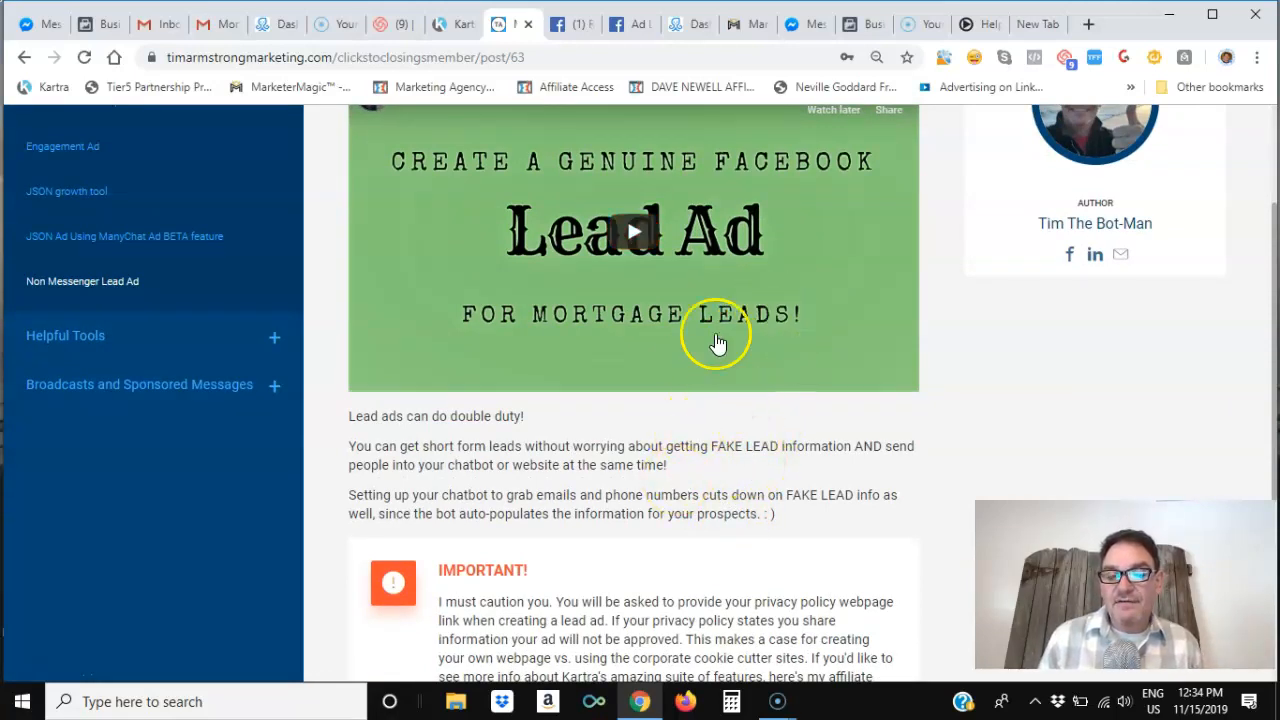
mouse_move(76, 376)
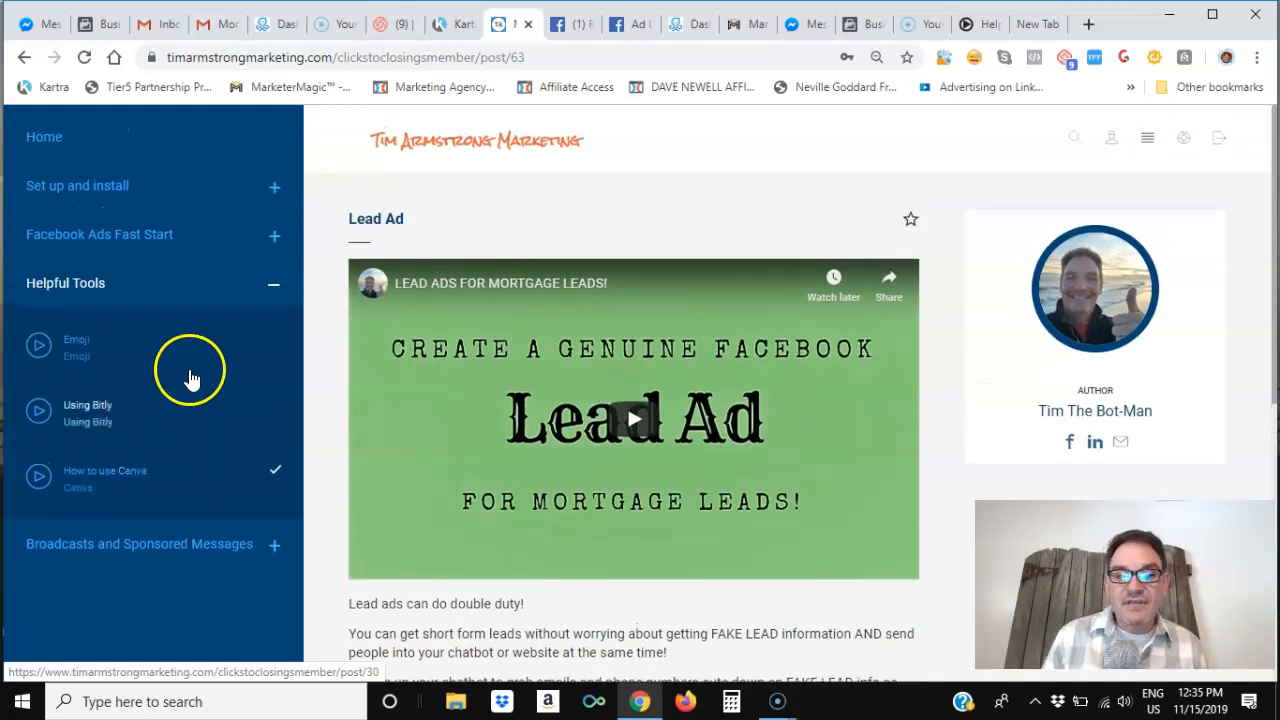
- Show the Set up and install lessons, then return to the member site home page
click(76, 184)
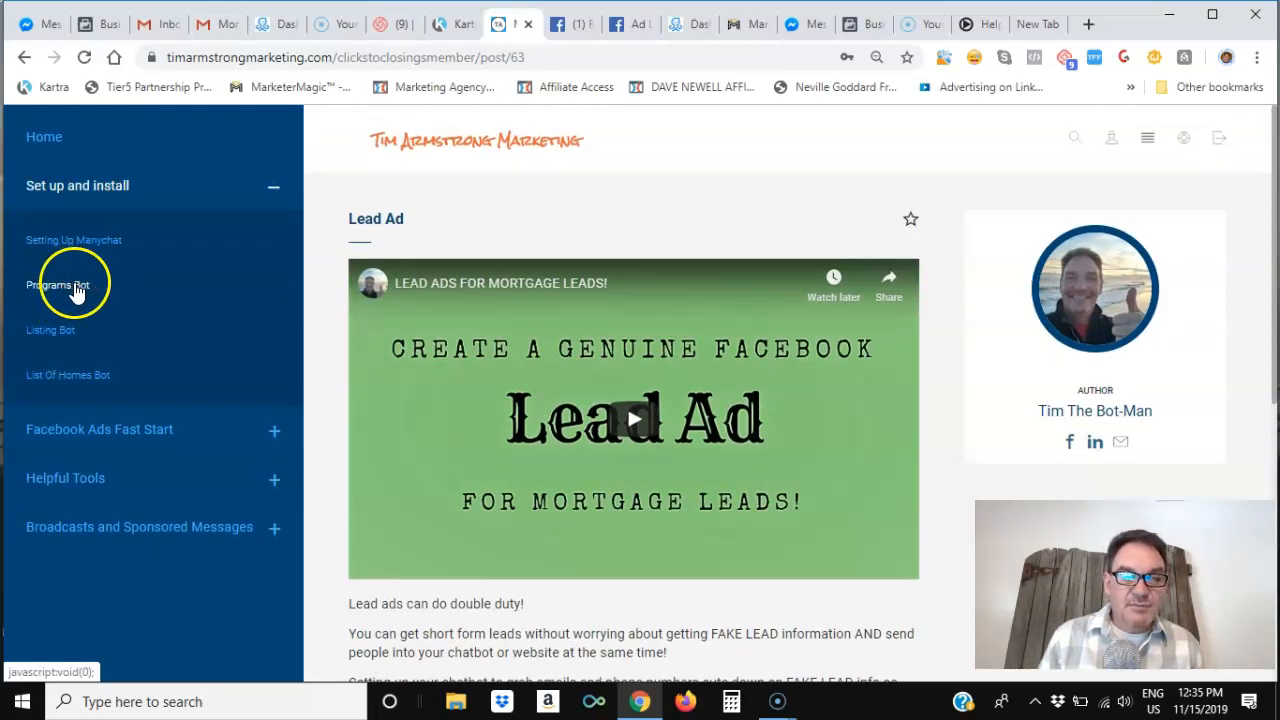
mouse_move(50, 330)
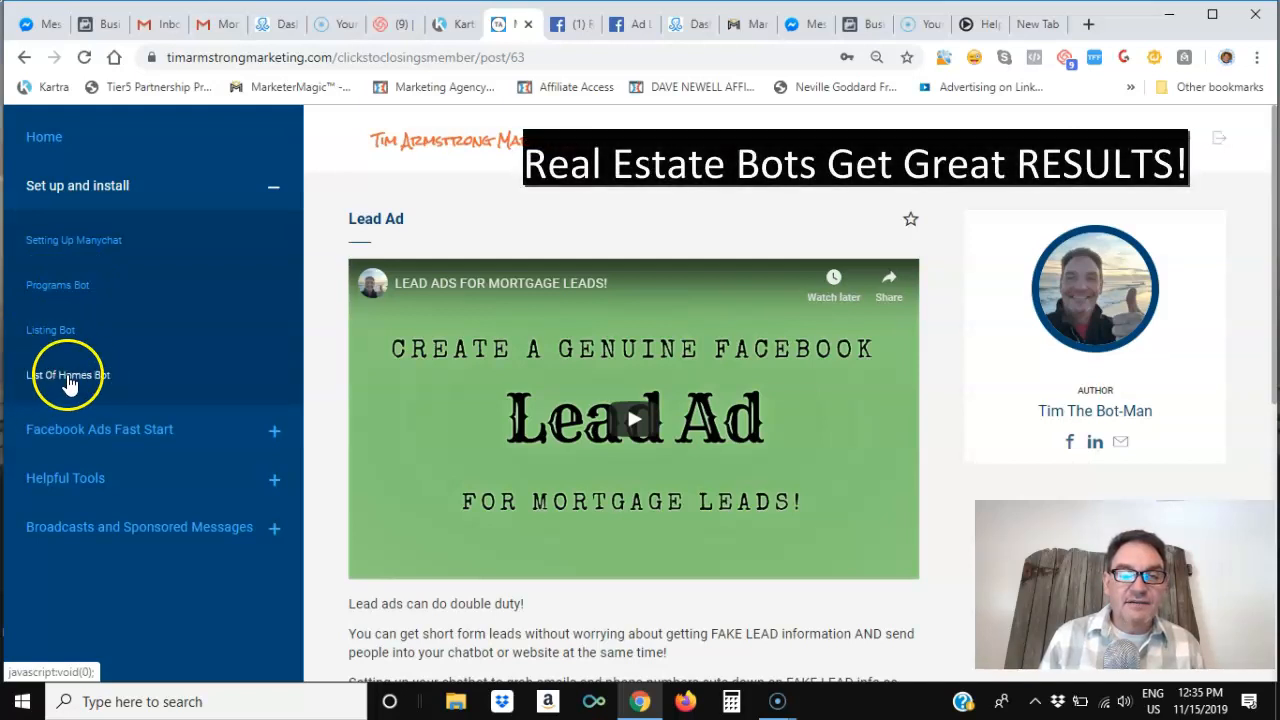
mouse_move(50, 330)
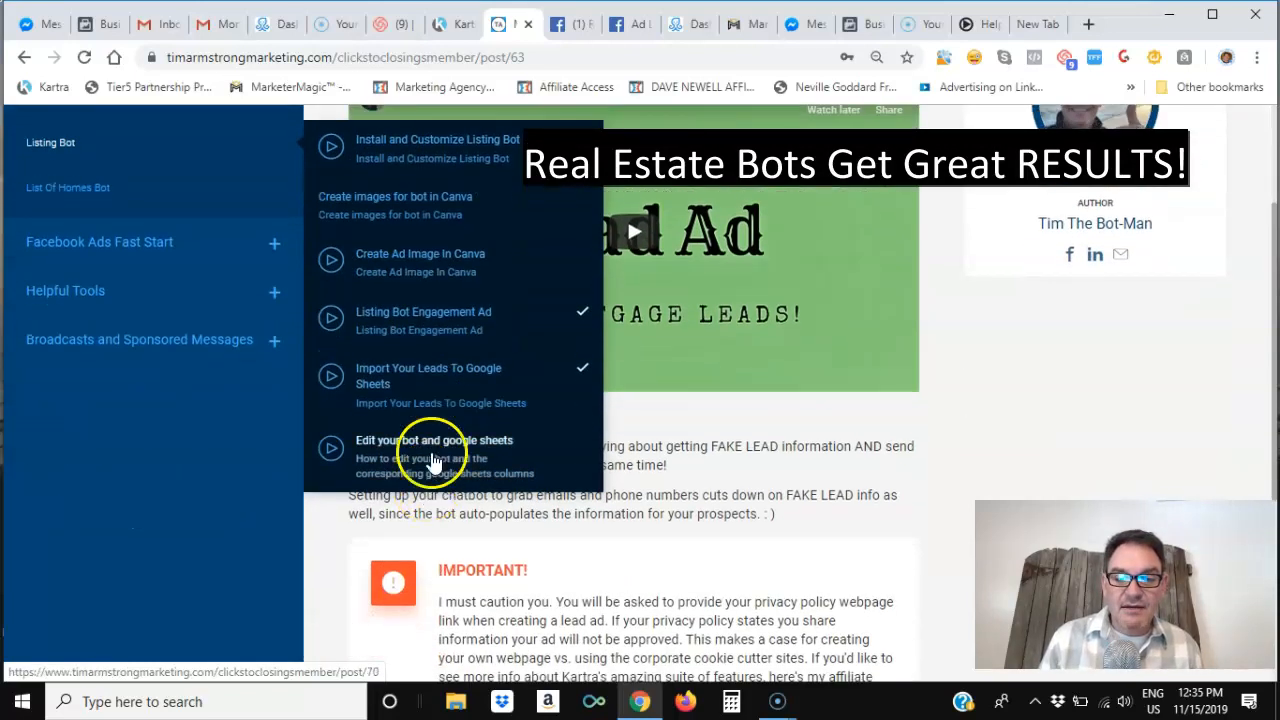
mouse_move(440, 376)
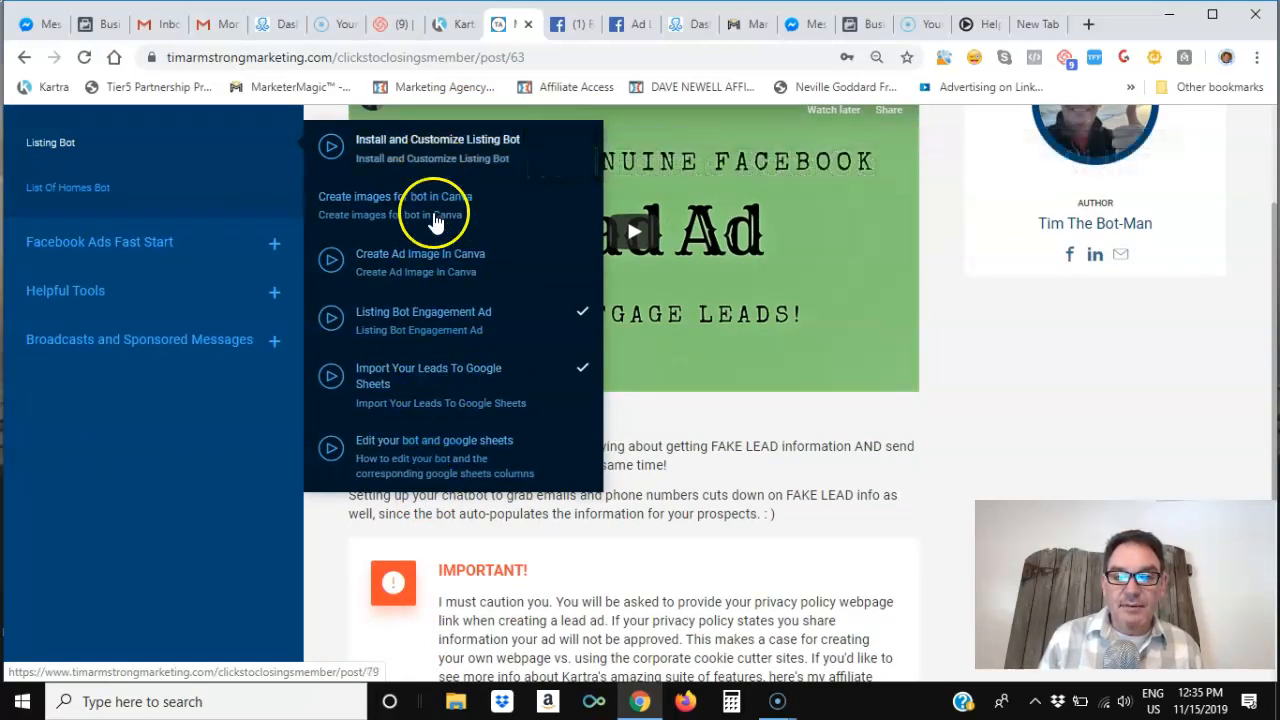
mouse_move(250, 364)
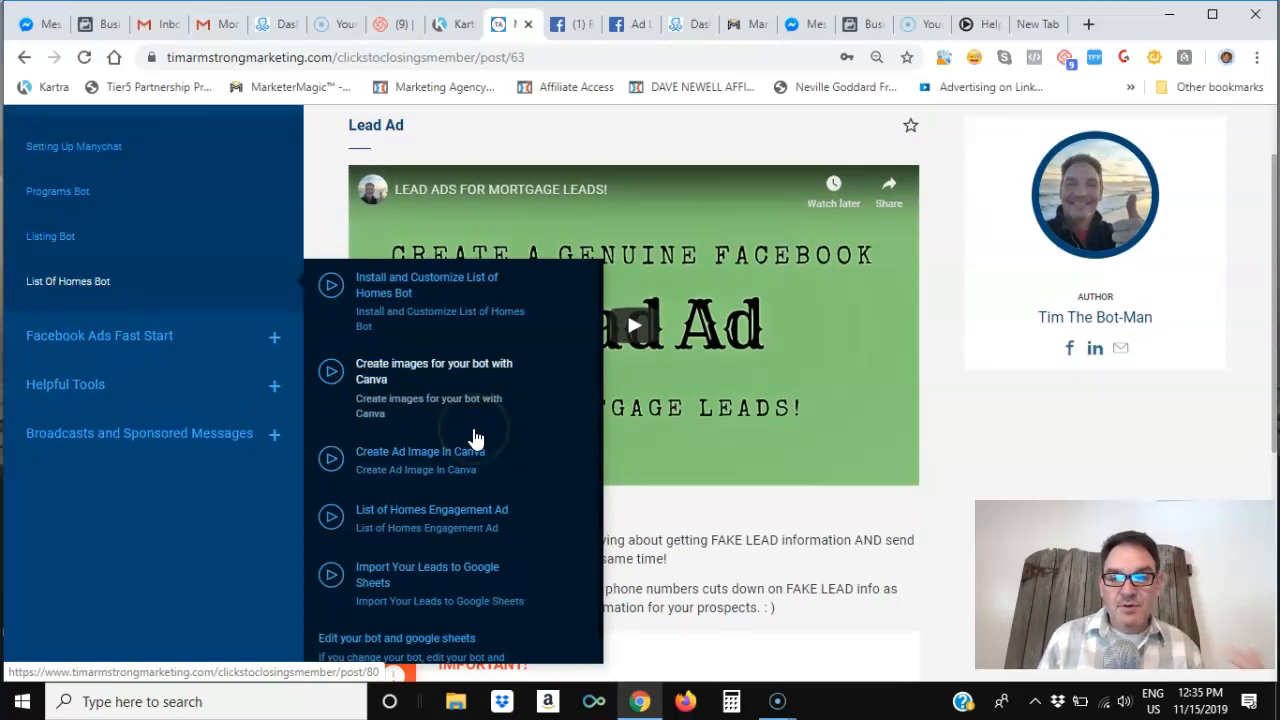
mouse_move(428, 380)
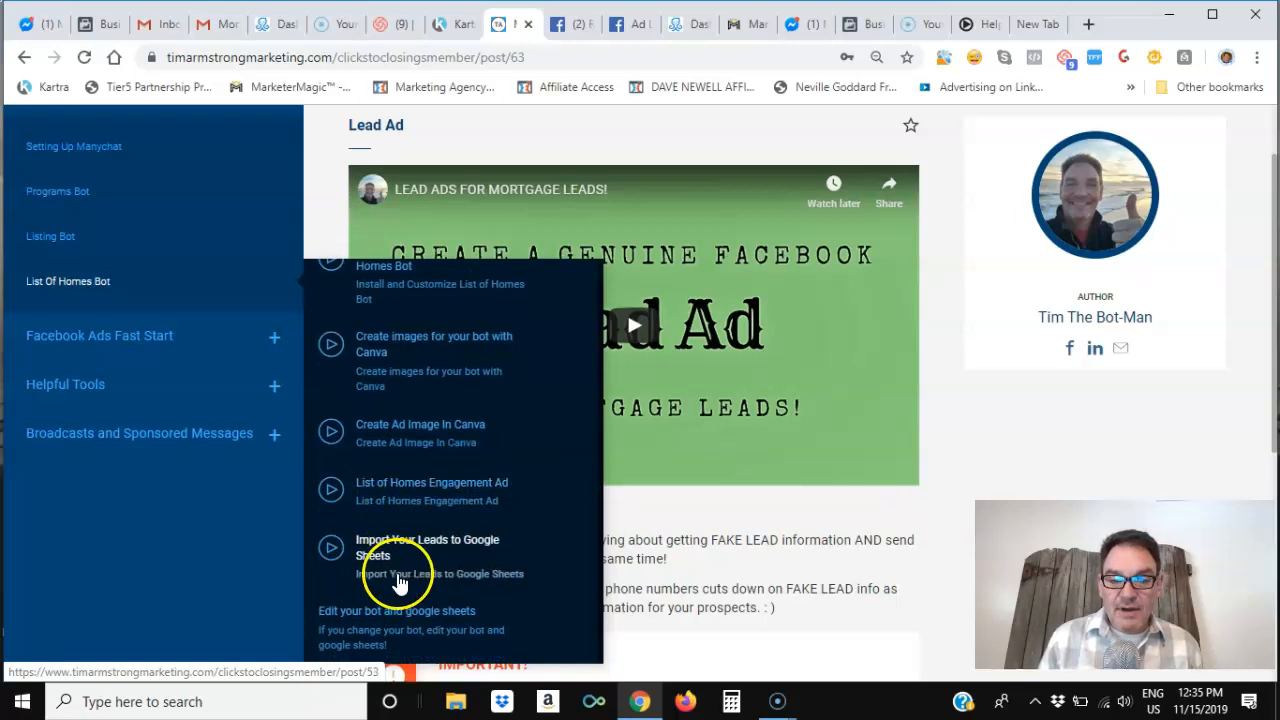
mouse_move(440, 552)
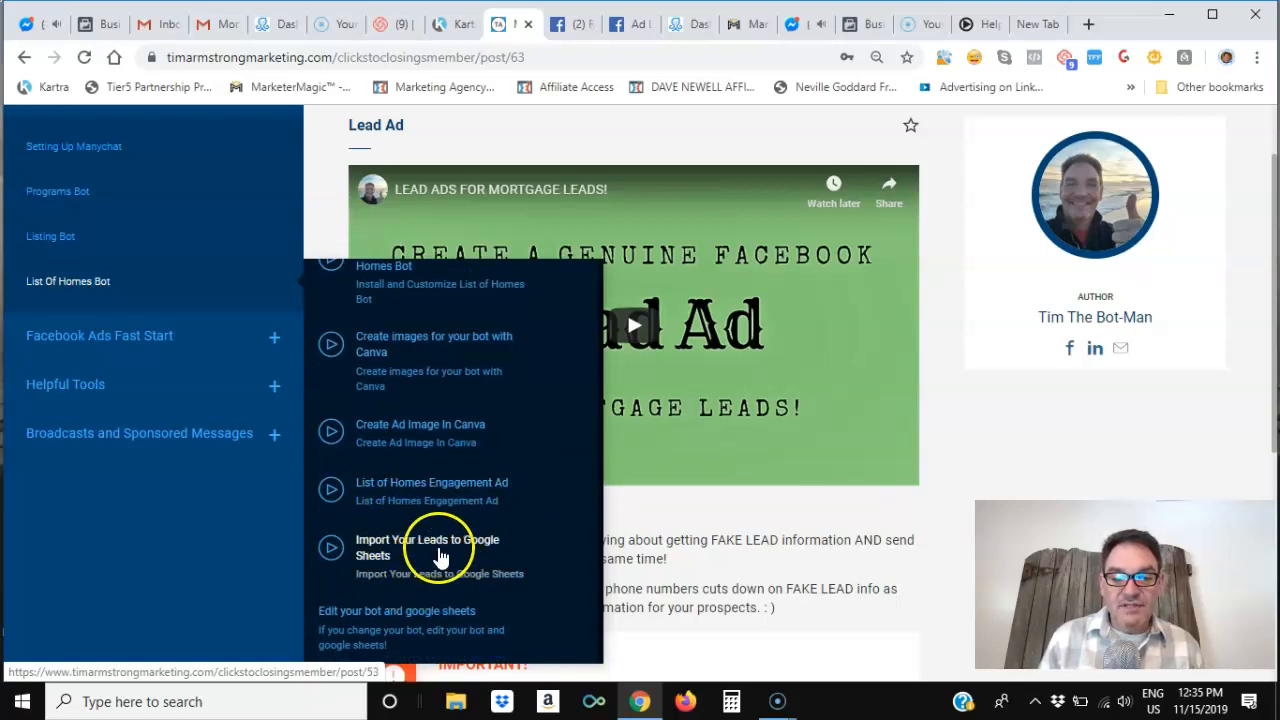
scroll(down, 3)
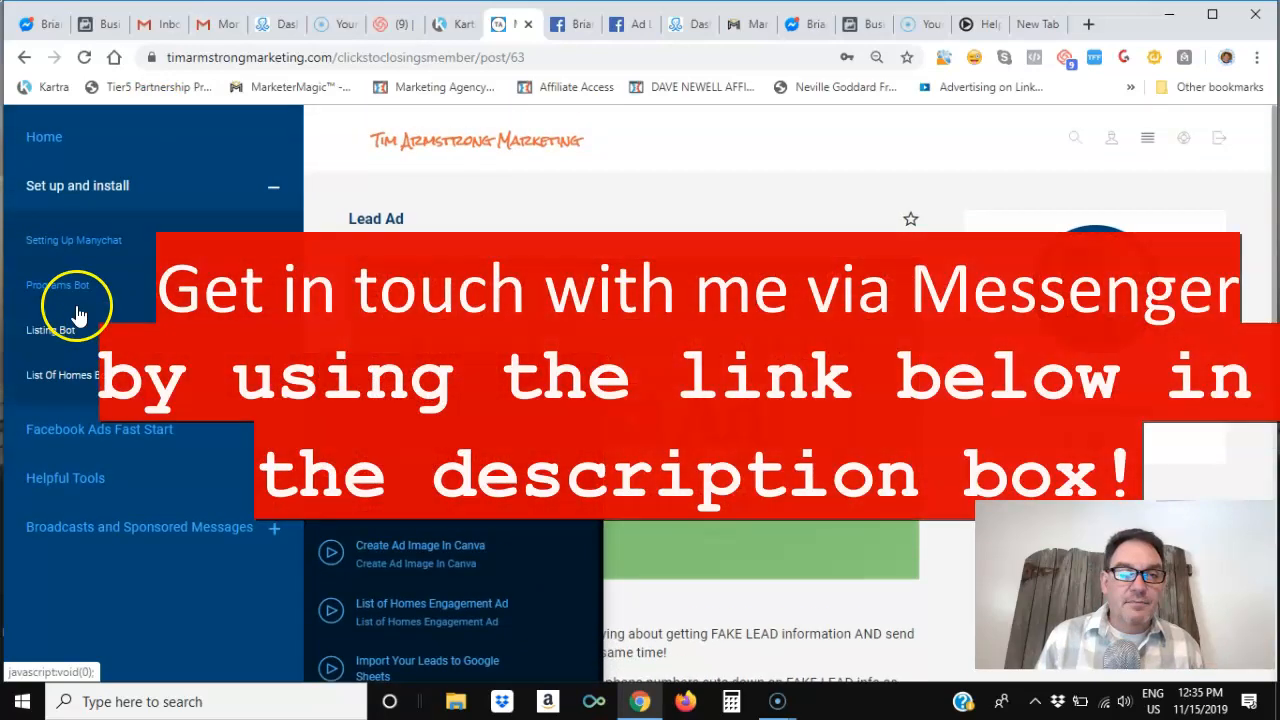
click(44, 136)
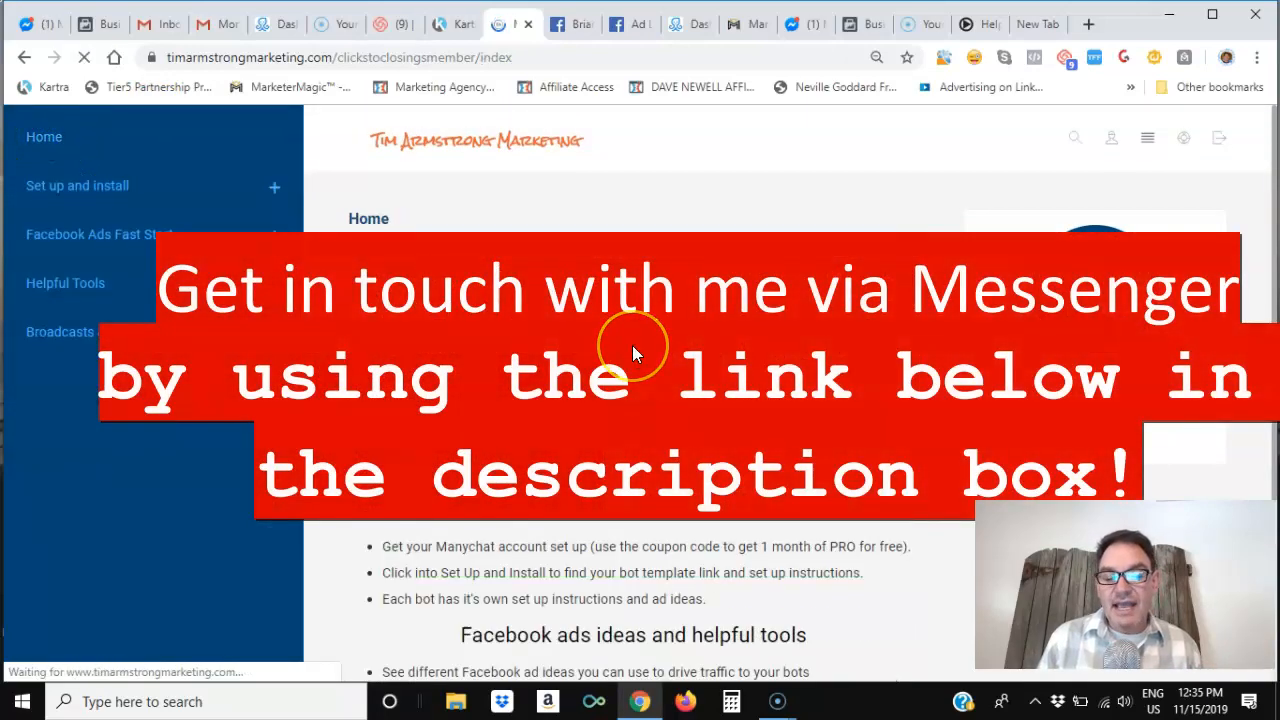